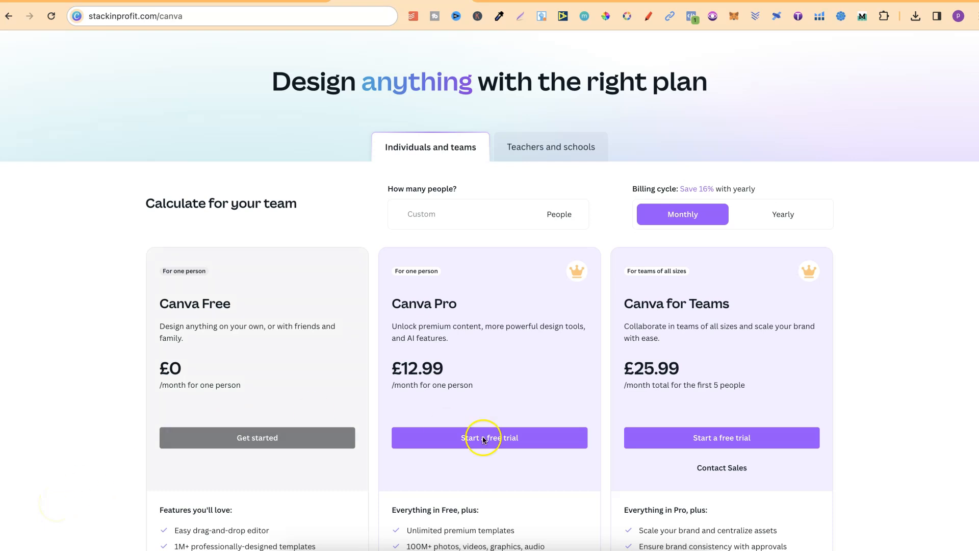
scroll("down", 3)
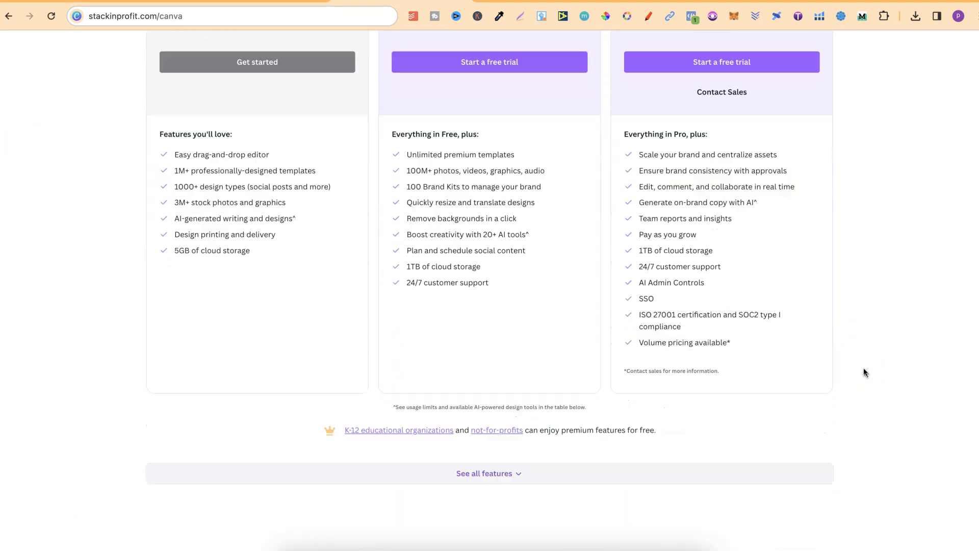
scroll("down", 3)
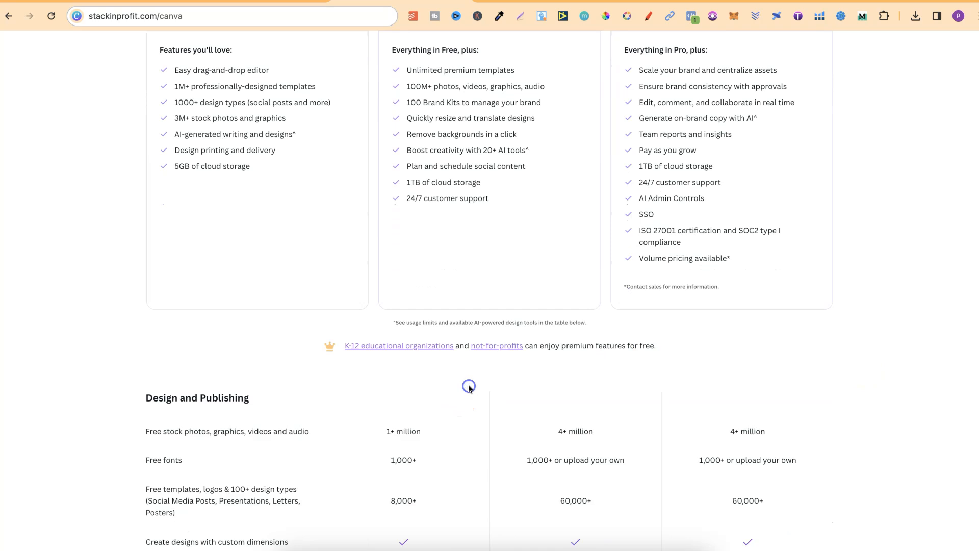
mouse_move(576, 431)
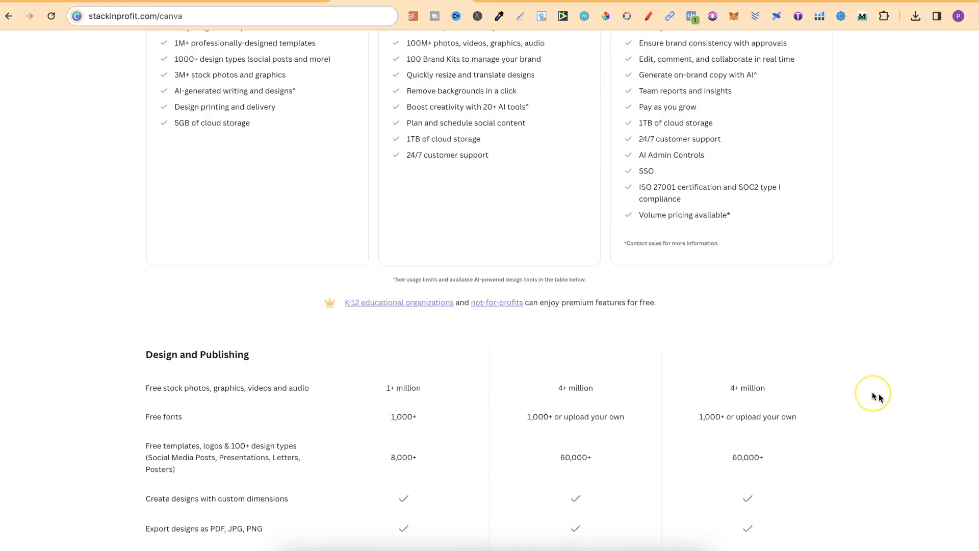
scroll("down", 3)
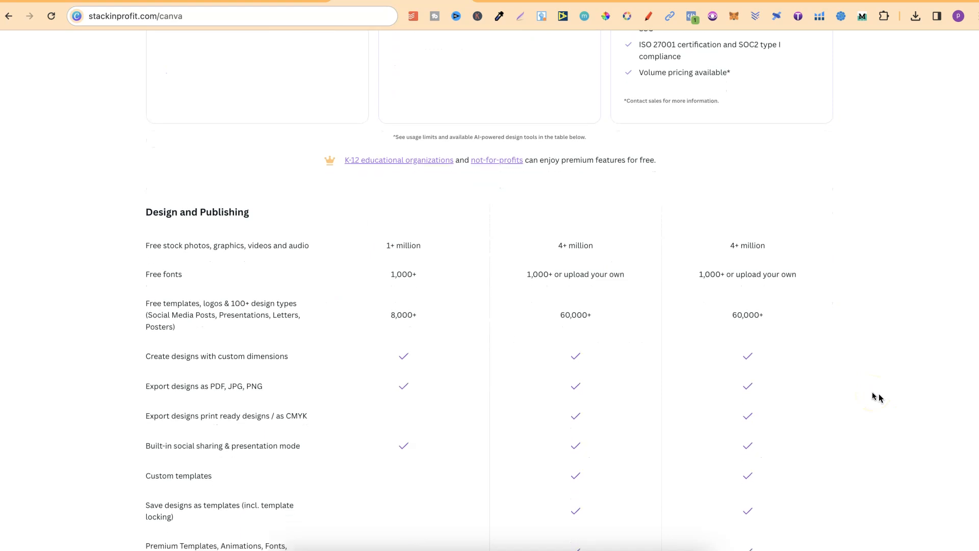
scroll("down", 3)
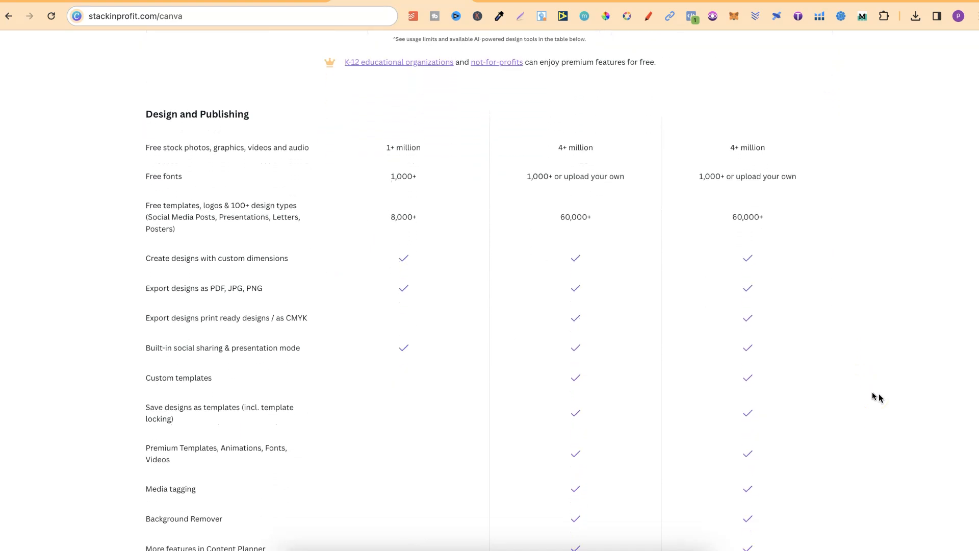
scroll("down", 3)
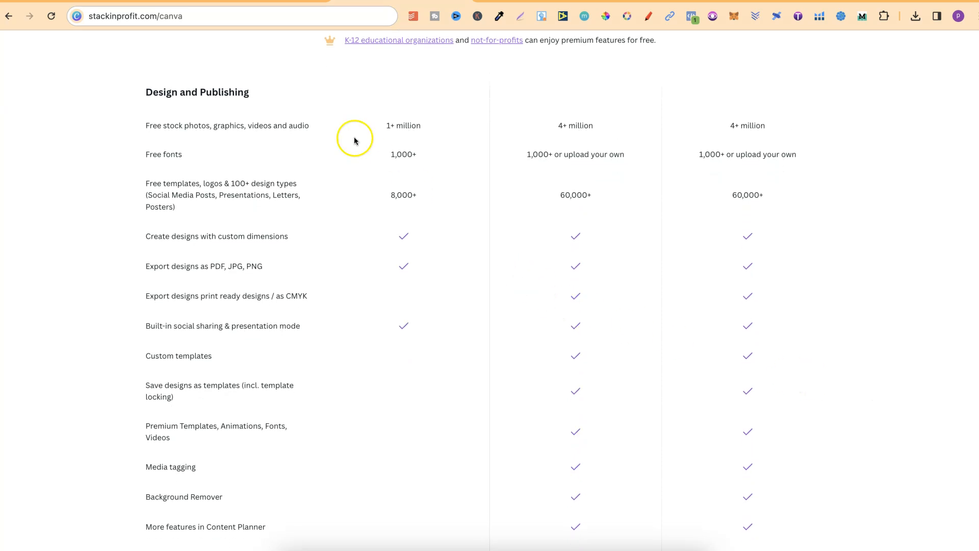
mouse_move(401, 113)
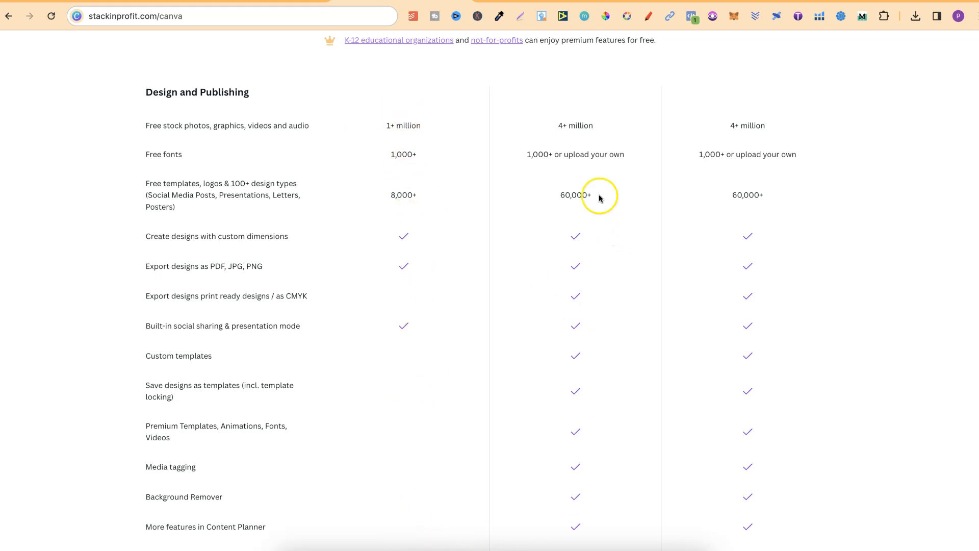
mouse_move(579, 355)
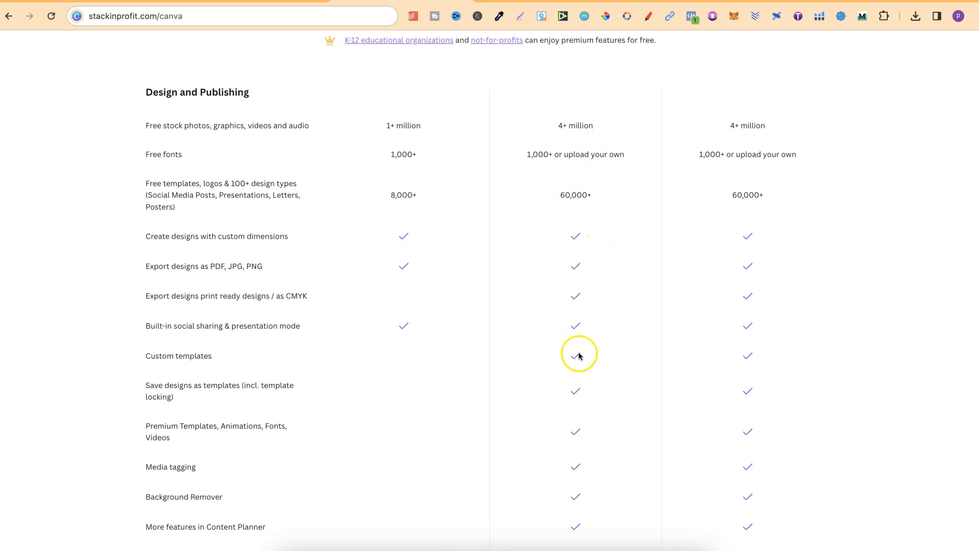
mouse_move(436, 143)
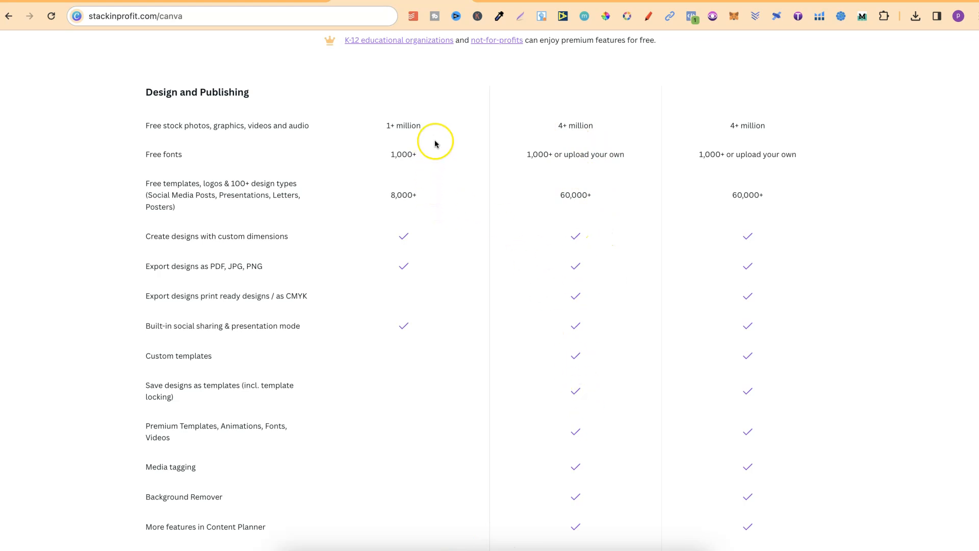
mouse_move(435, 144)
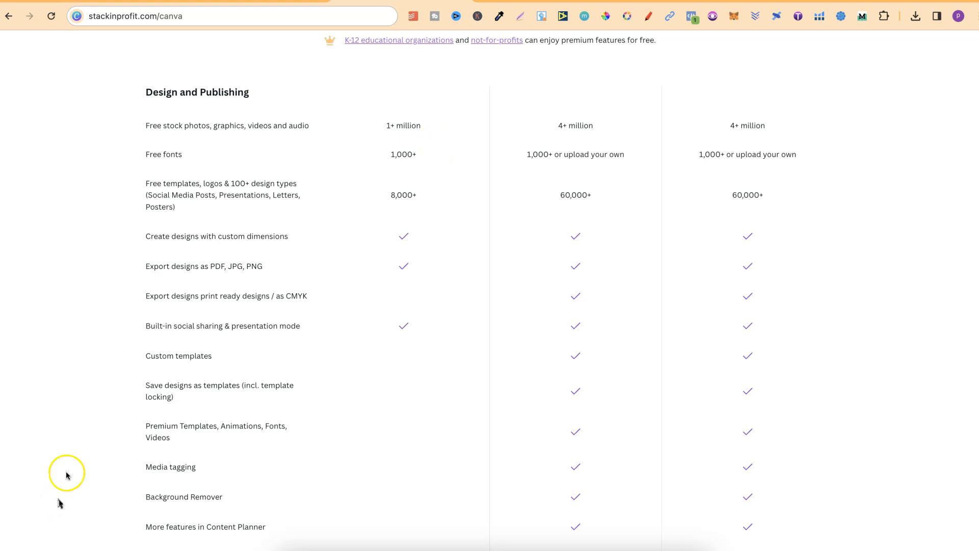
mouse_move(414, 128)
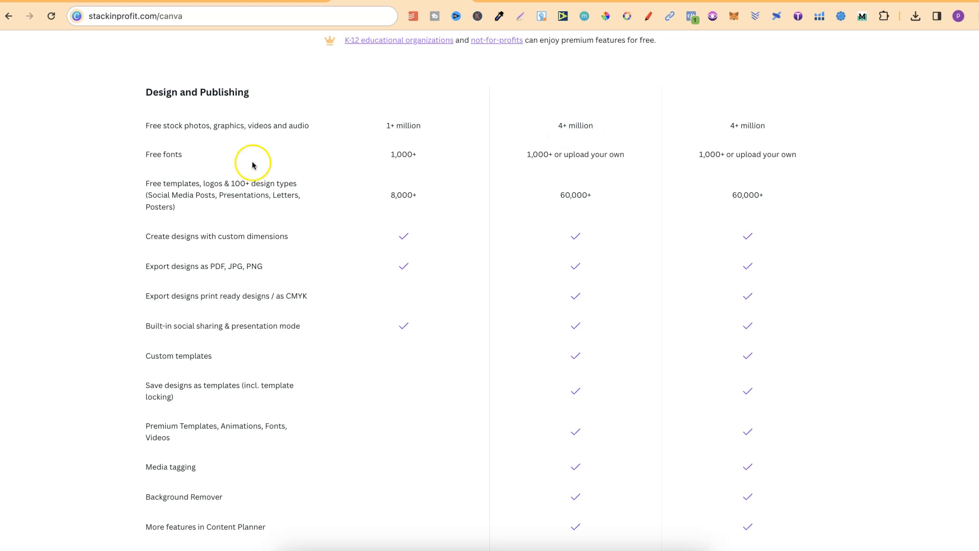
mouse_move(392, 159)
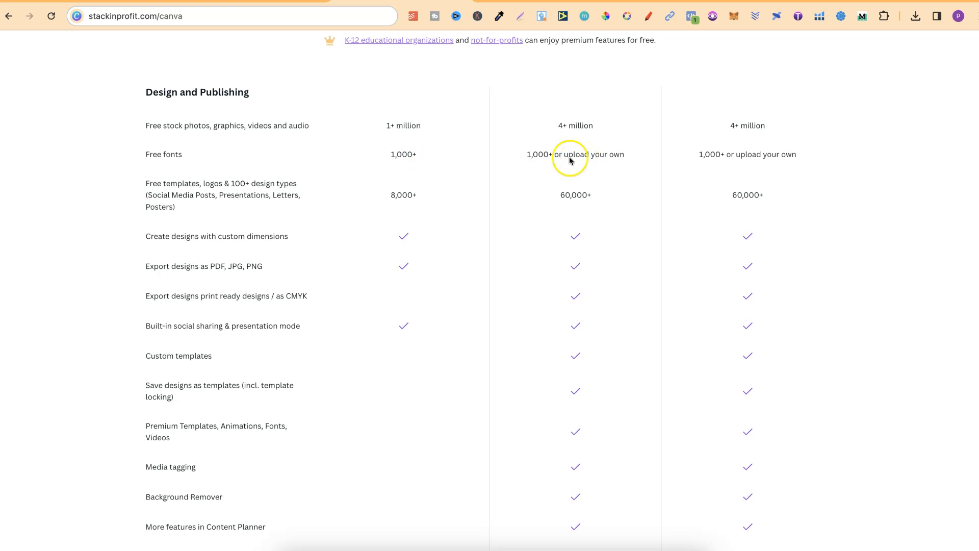
mouse_move(553, 160)
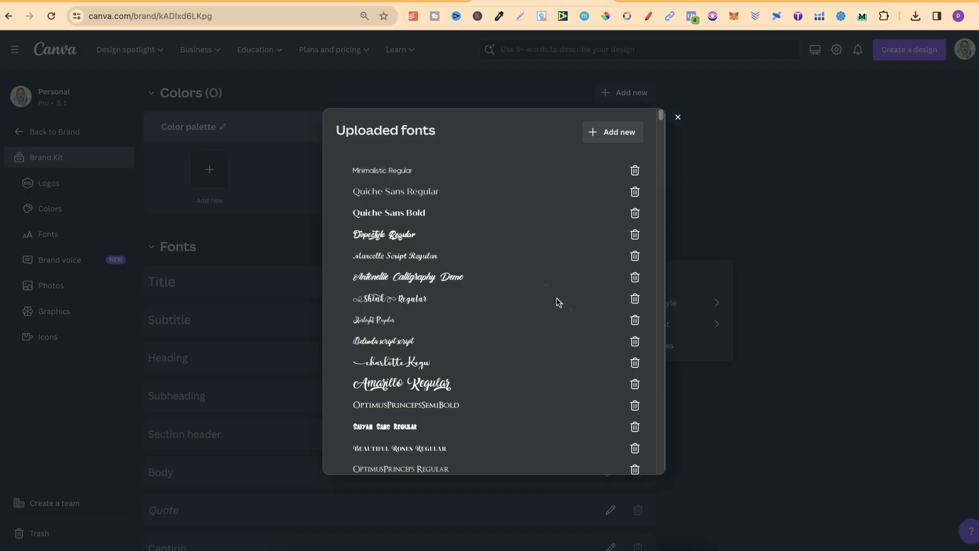
scroll("down", 3)
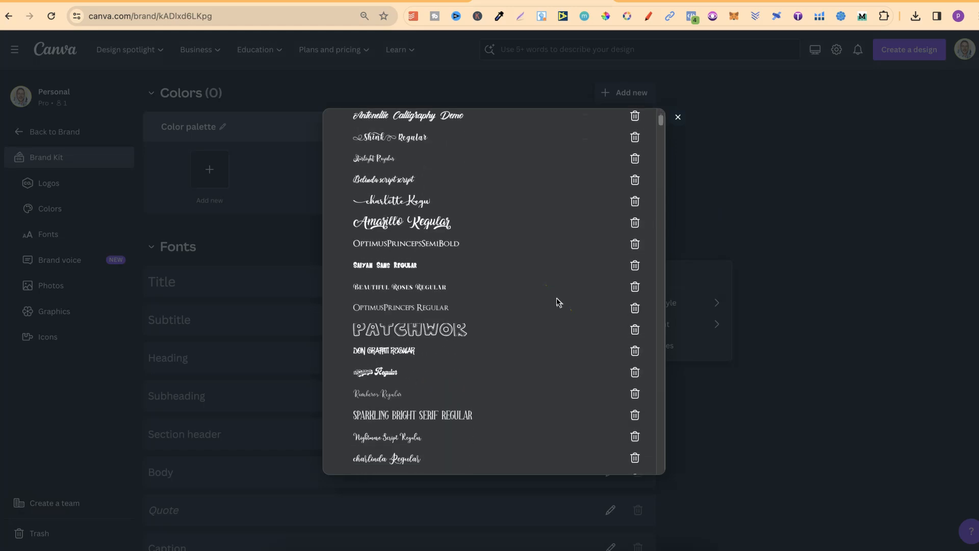
scroll("down", 3)
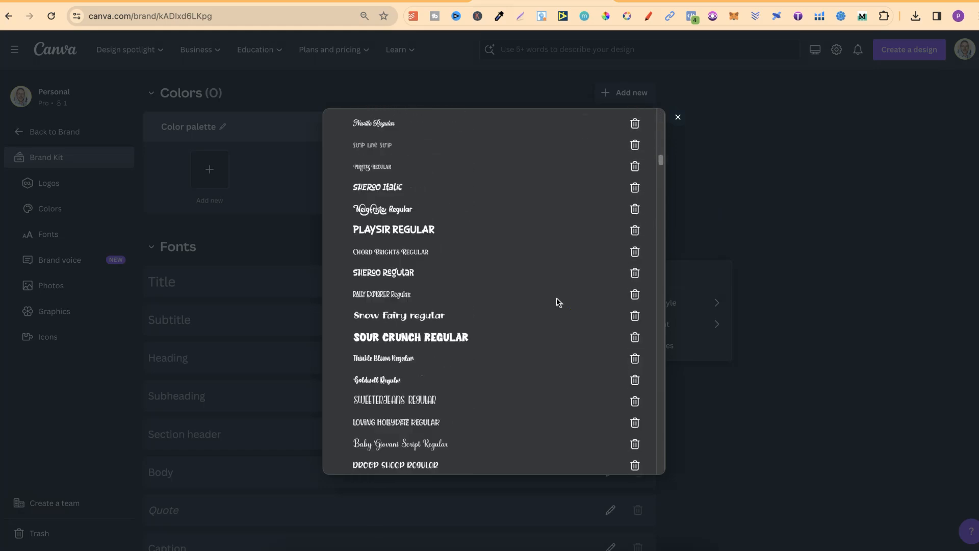
scroll("down", 3)
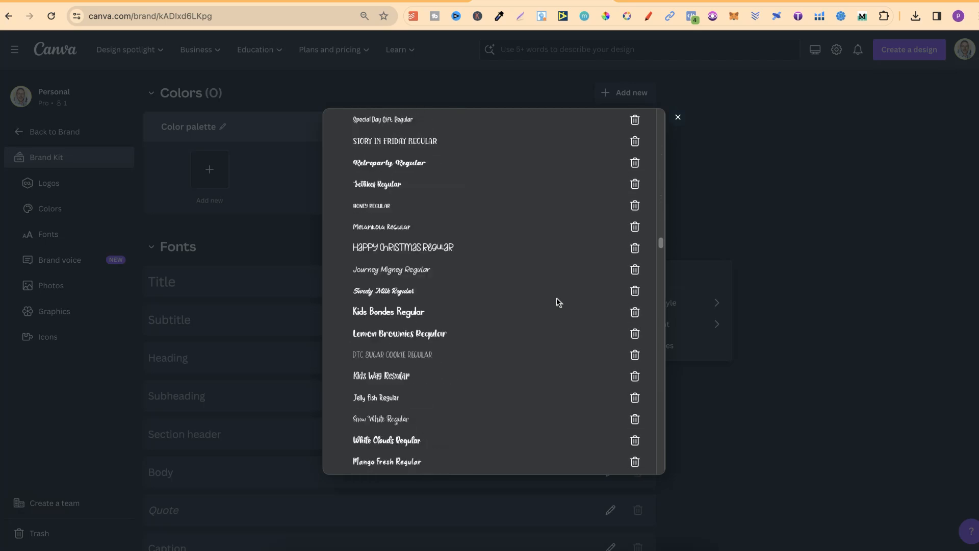
scroll("down", 3)
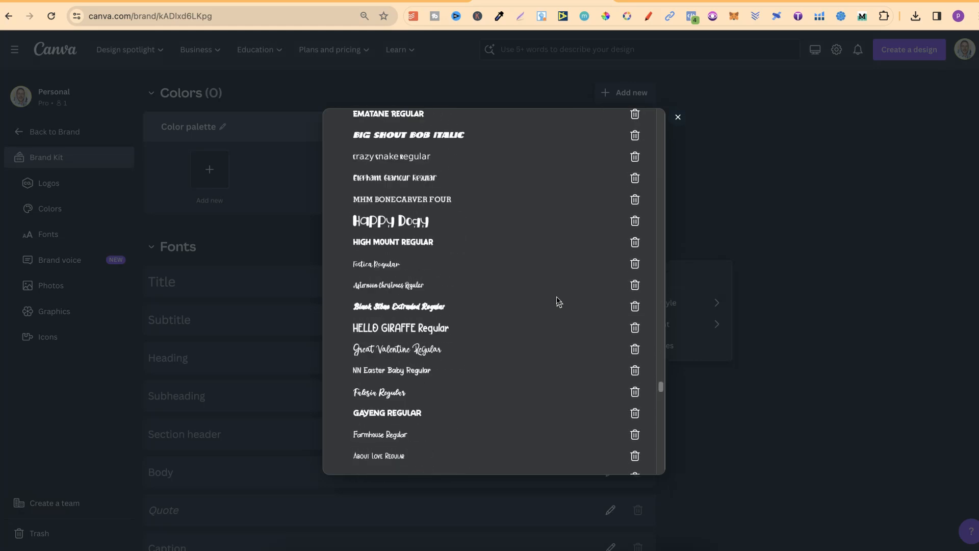
scroll("down", 3)
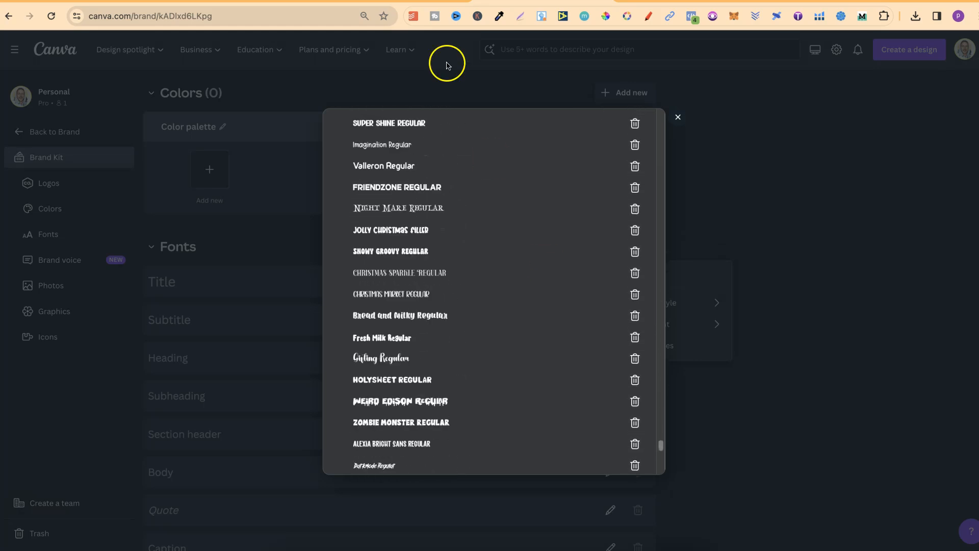
type("stackinprofit.com/canva")
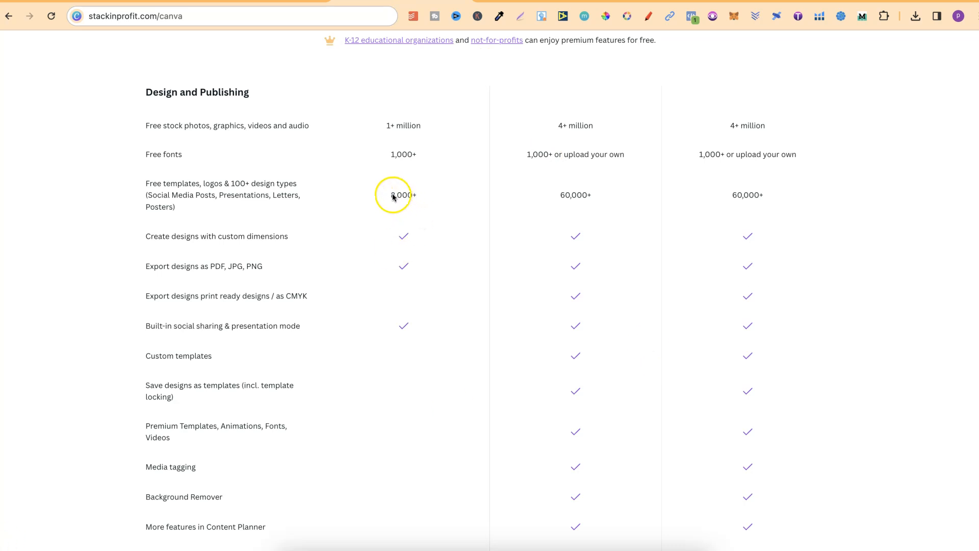
mouse_move(188, 197)
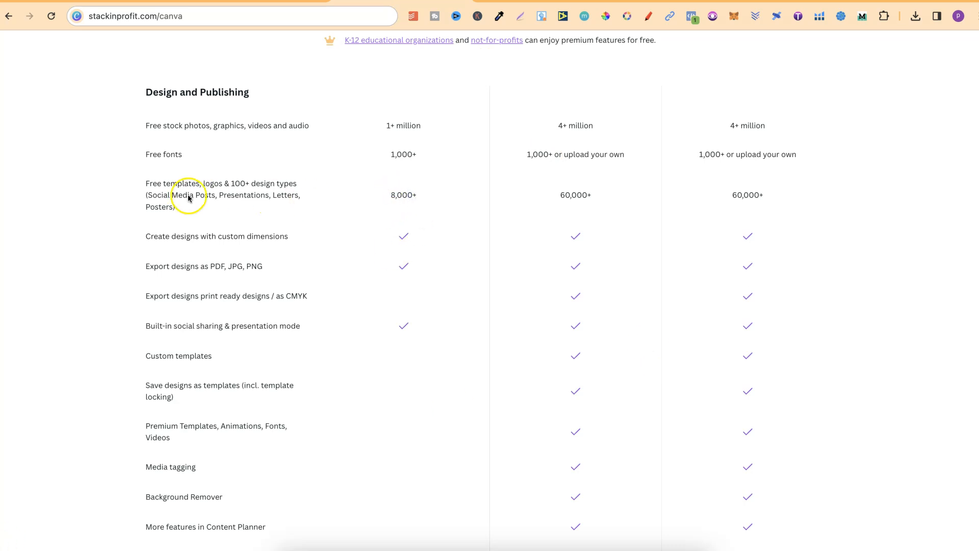
mouse_move(253, 189)
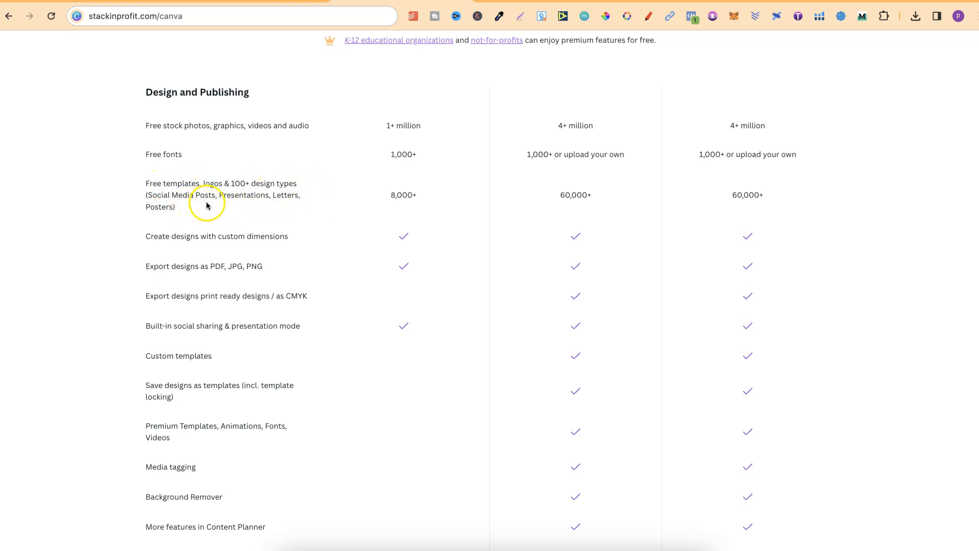
mouse_move(297, 205)
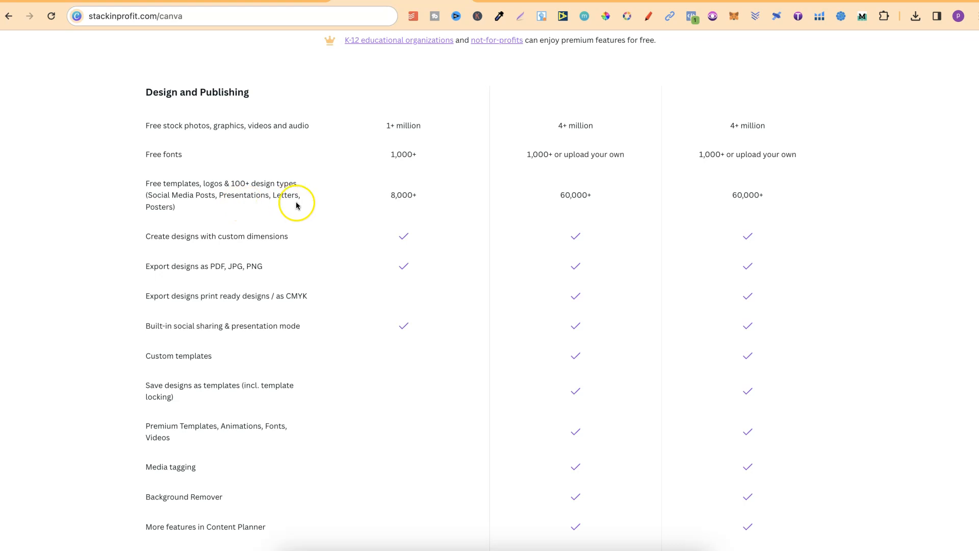
mouse_move(598, 203)
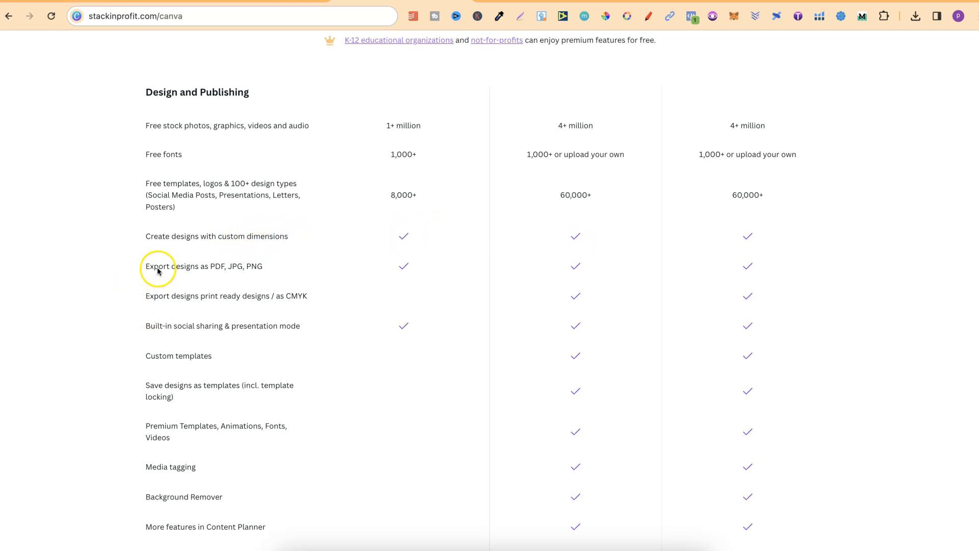
mouse_move(288, 269)
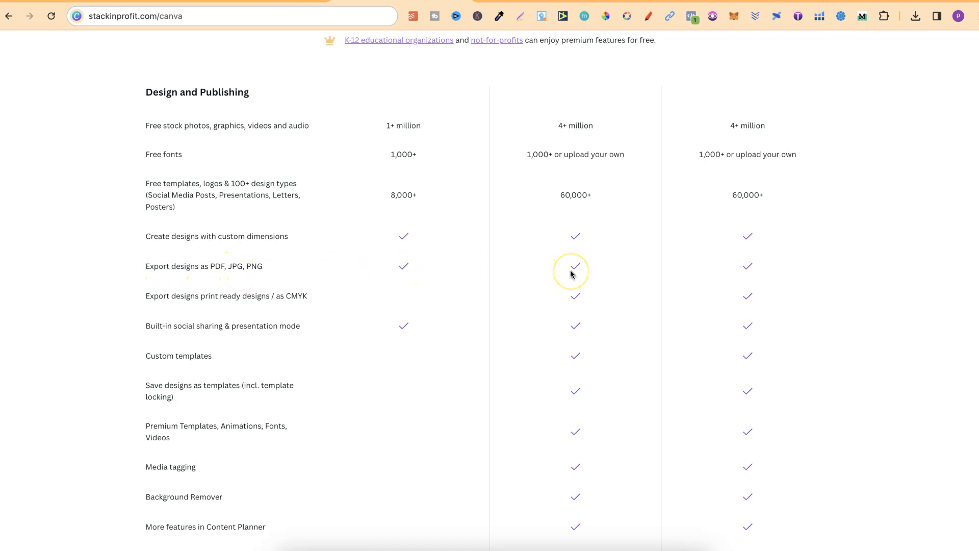
mouse_move(161, 305)
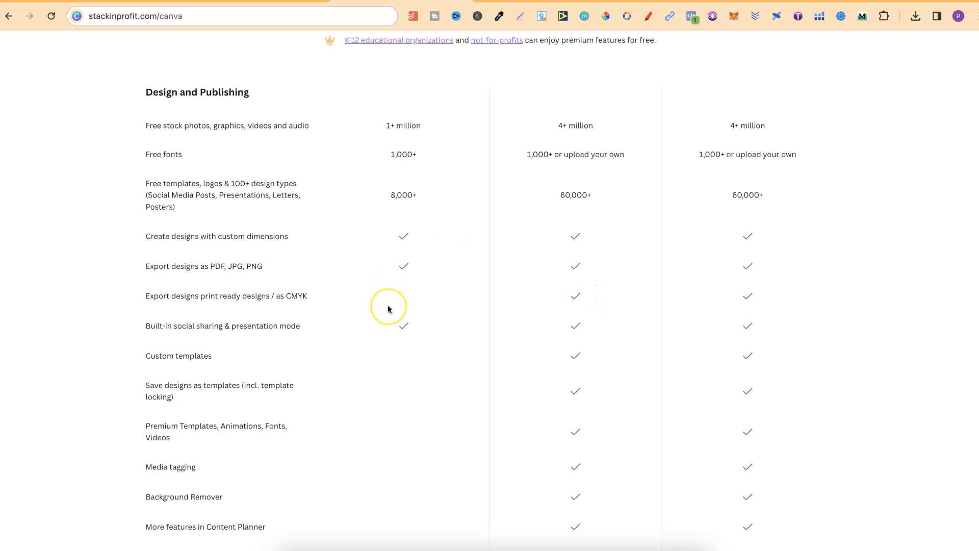
mouse_move(200, 337)
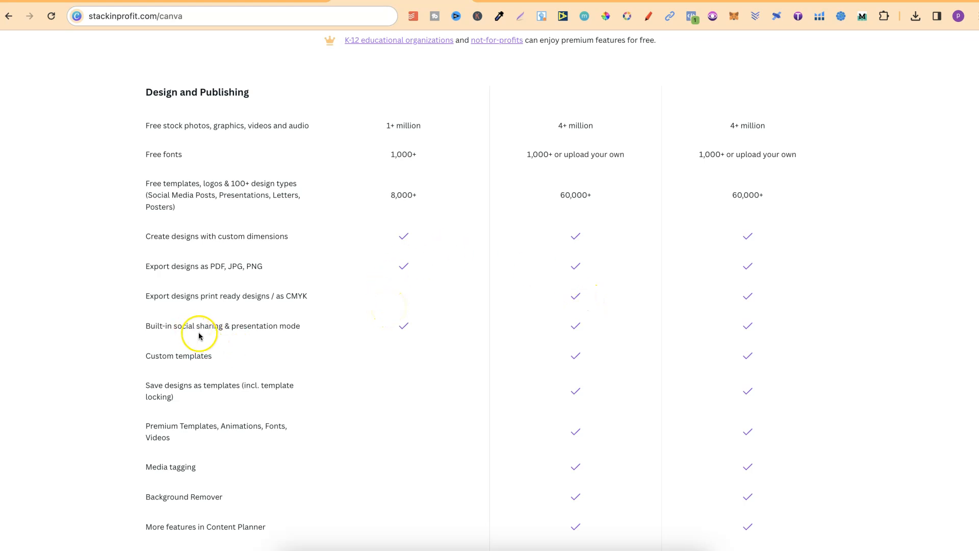
mouse_move(284, 330)
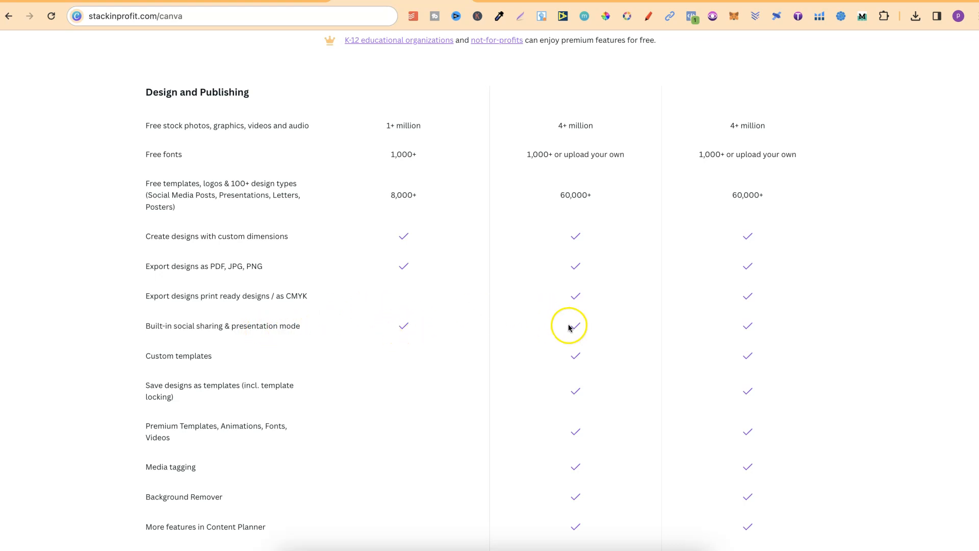
scroll("down", 3)
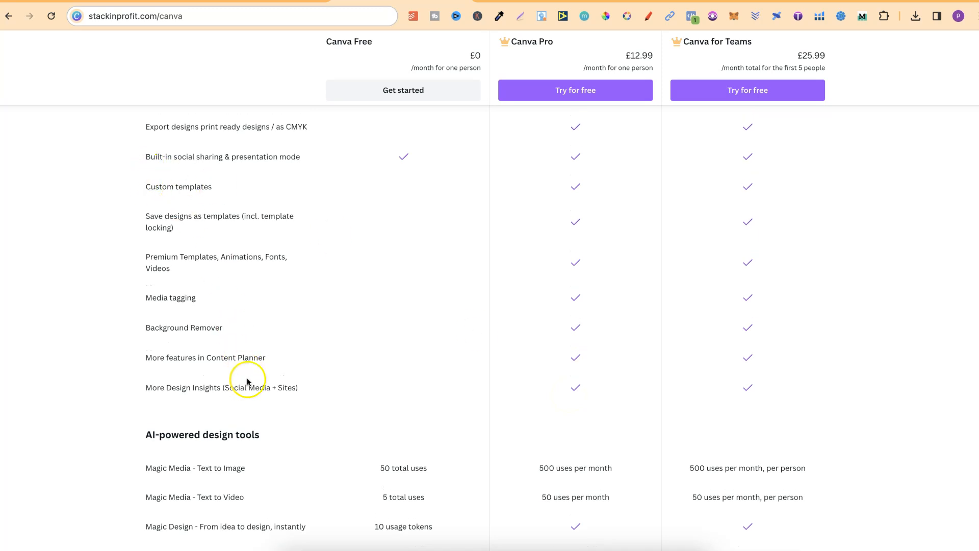
mouse_move(612, 393)
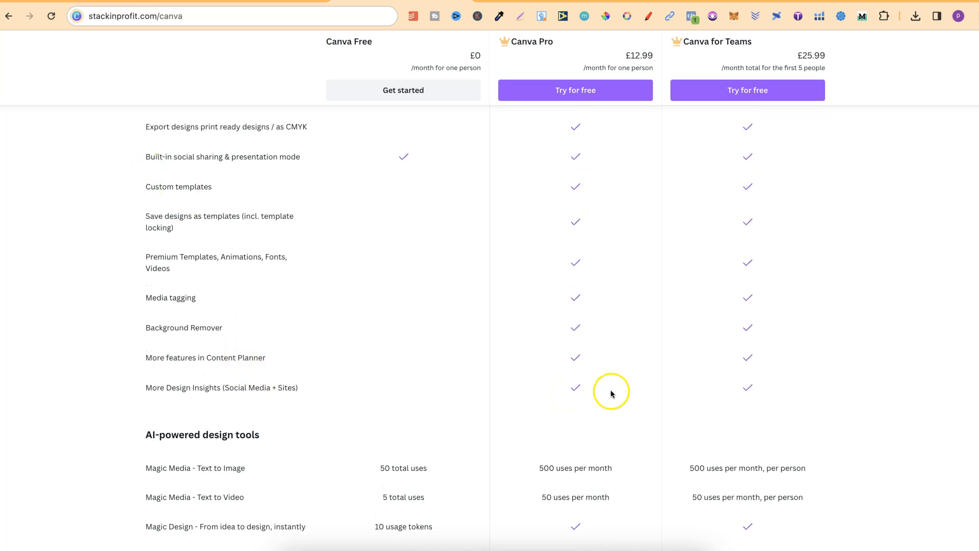
mouse_move(155, 229)
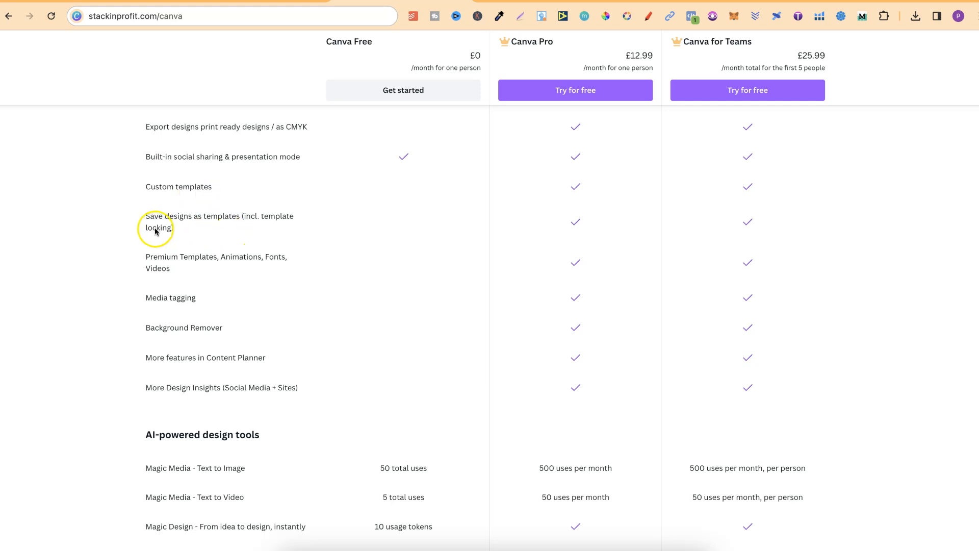
mouse_move(226, 247)
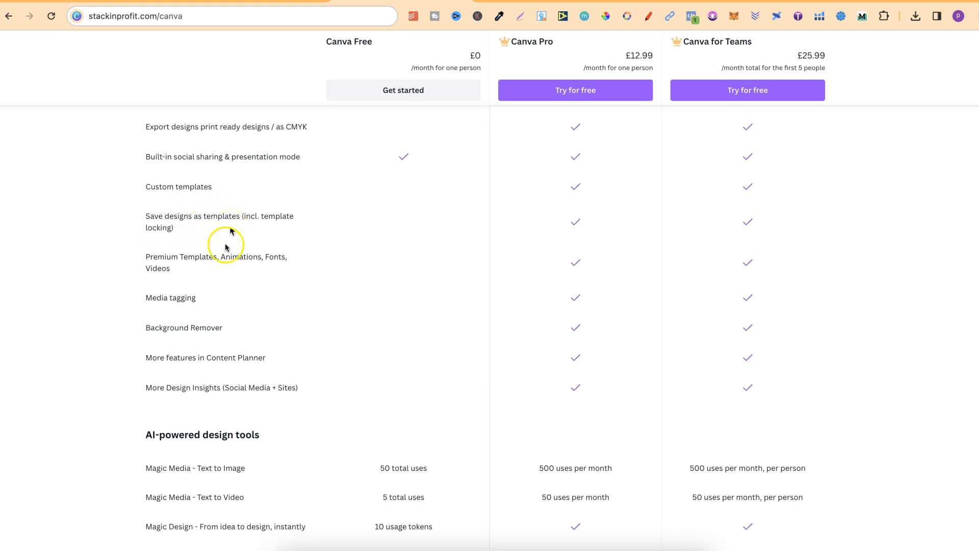
mouse_move(239, 267)
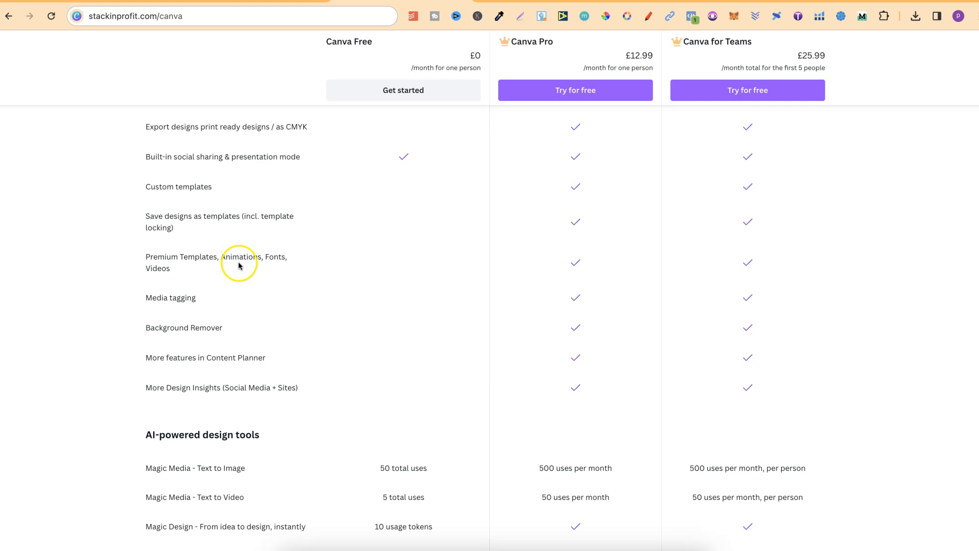
mouse_move(148, 312)
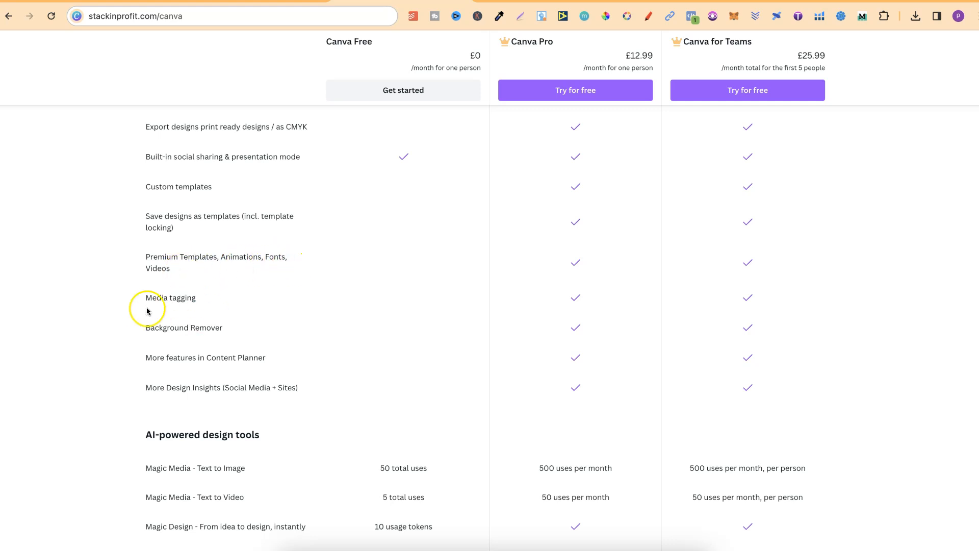
mouse_move(210, 352)
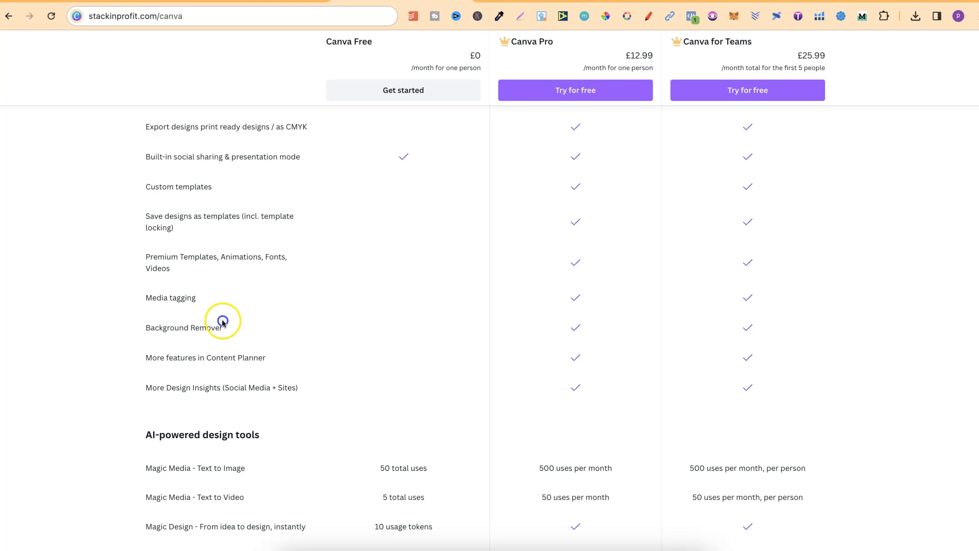
mouse_move(591, 324)
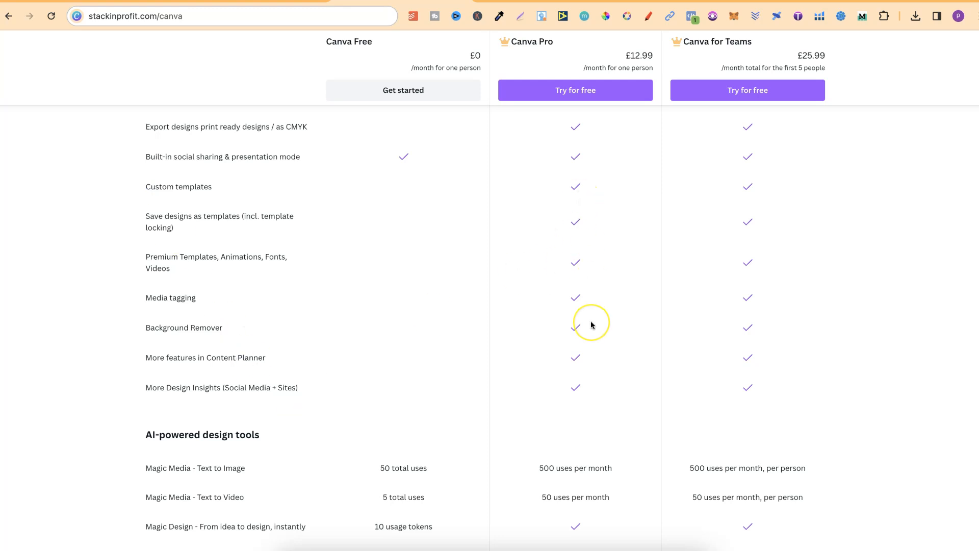
scroll("down", 3)
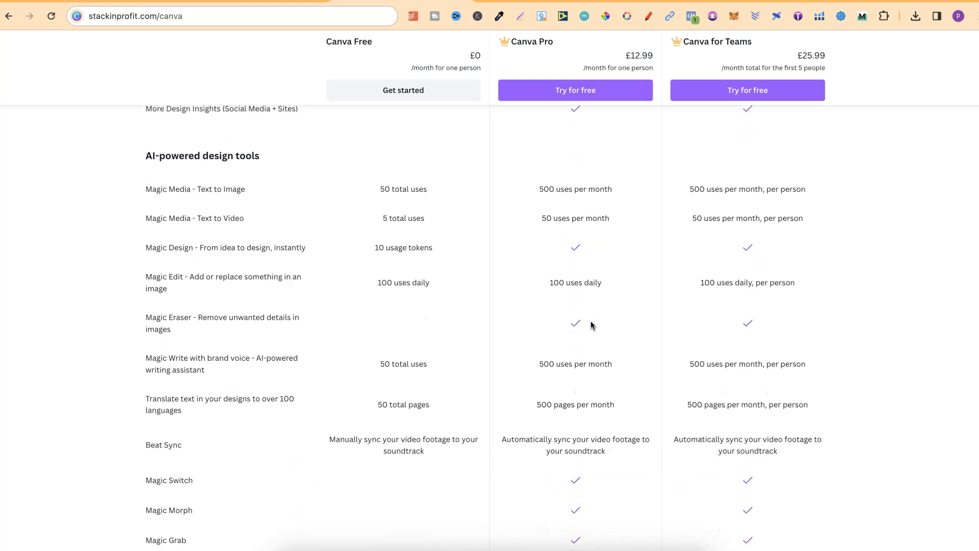
scroll("down", 3)
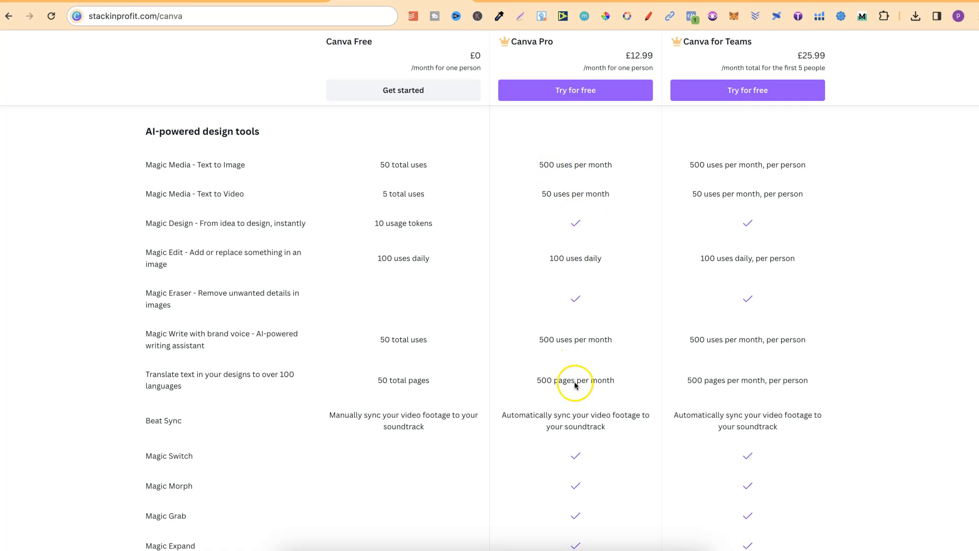
mouse_move(367, 400)
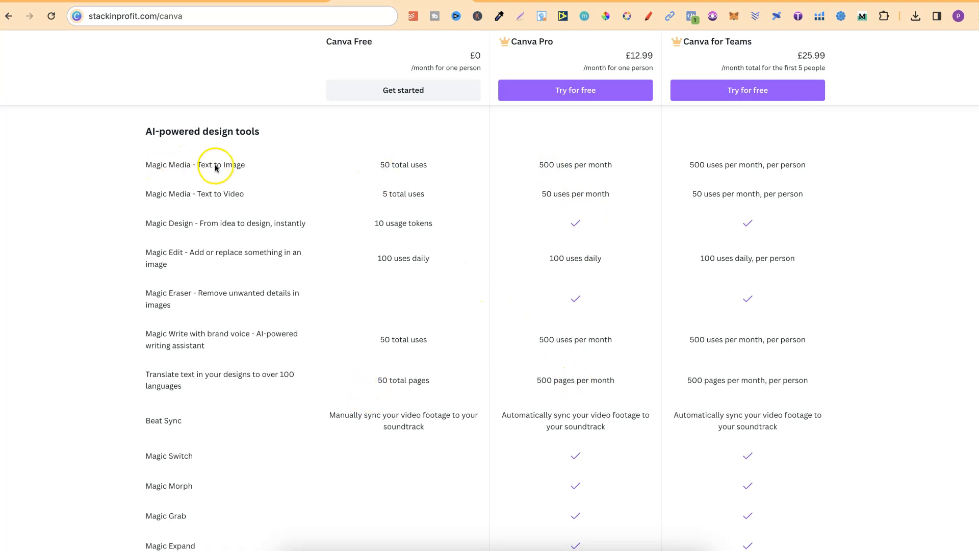
mouse_move(407, 170)
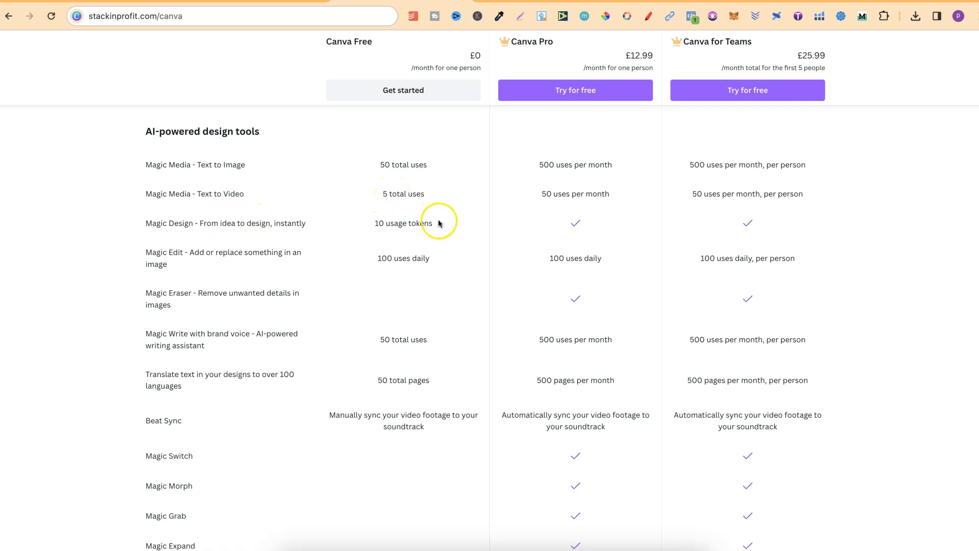
mouse_move(233, 261)
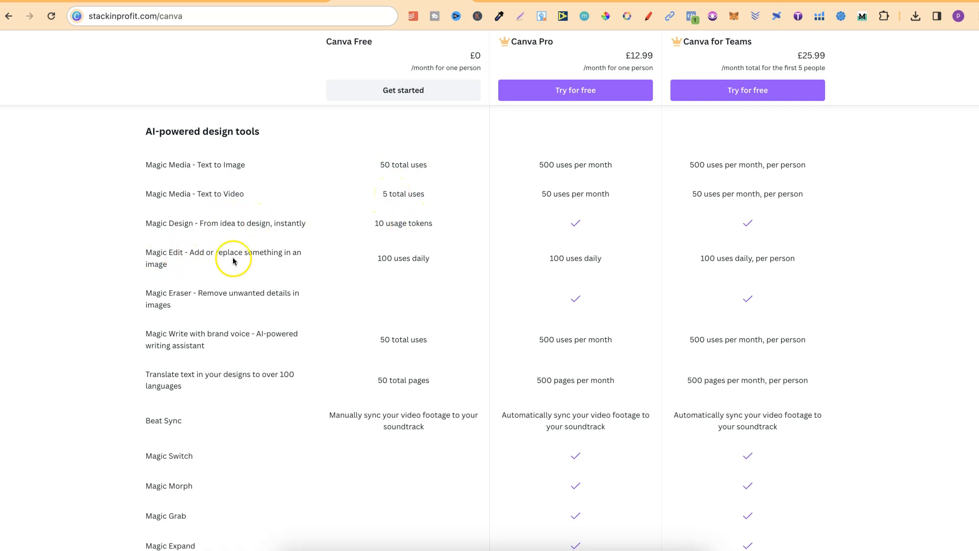
mouse_move(169, 305)
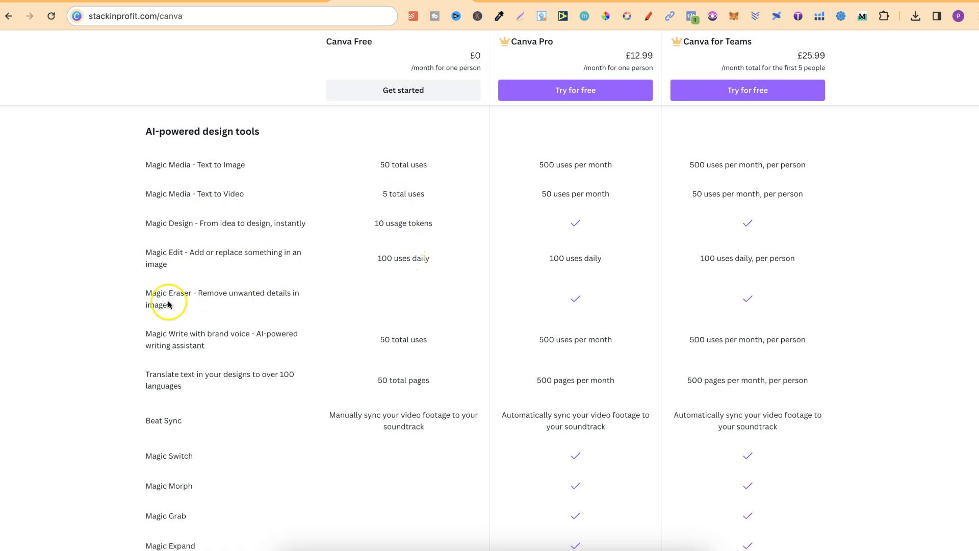
mouse_move(417, 298)
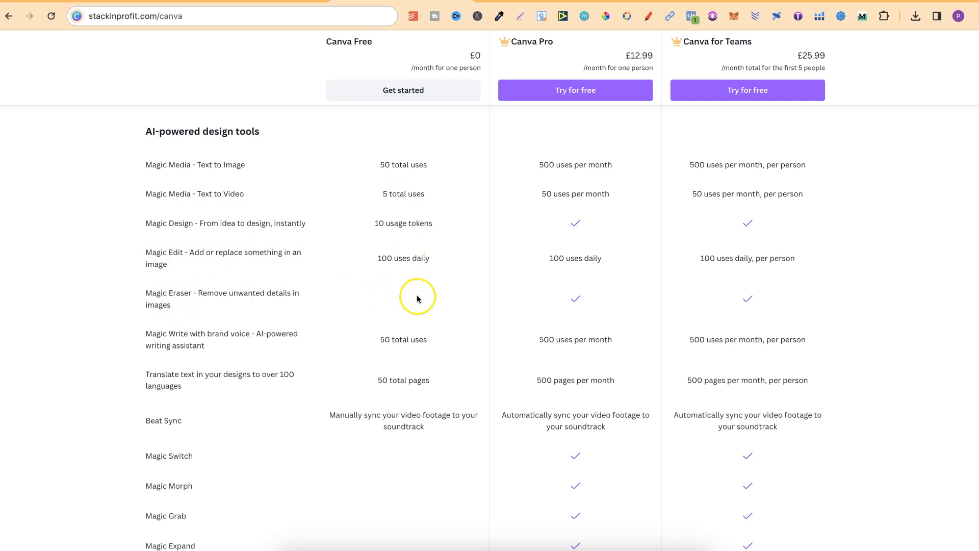
mouse_move(584, 303)
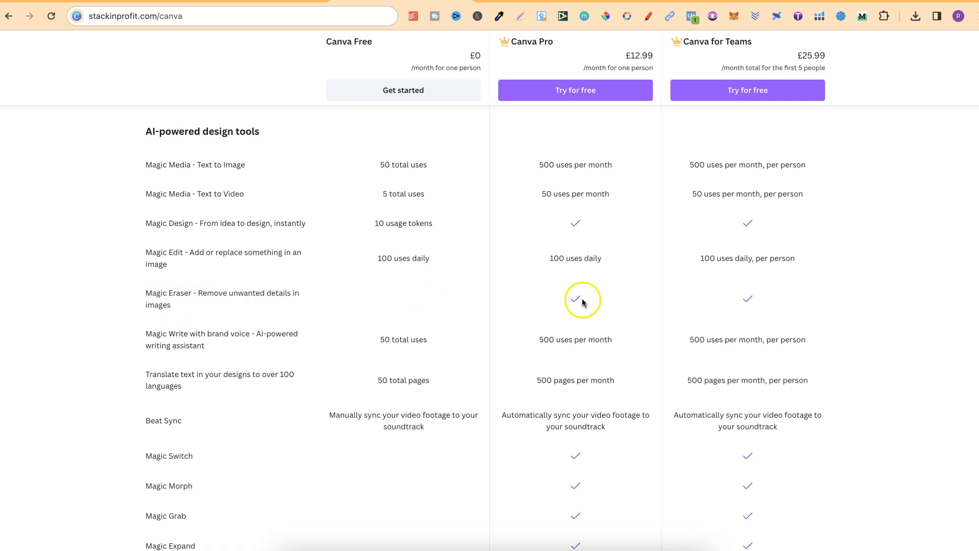
mouse_move(393, 341)
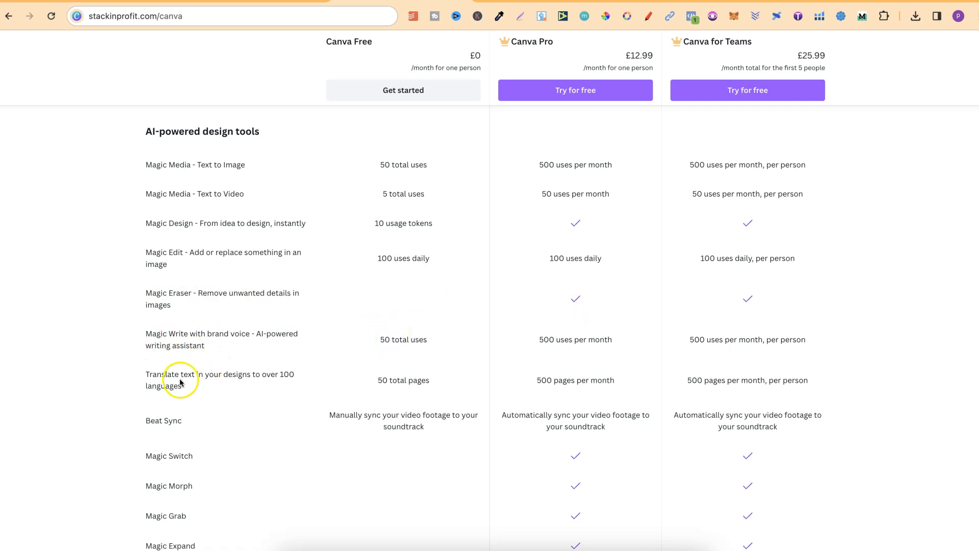
mouse_move(385, 384)
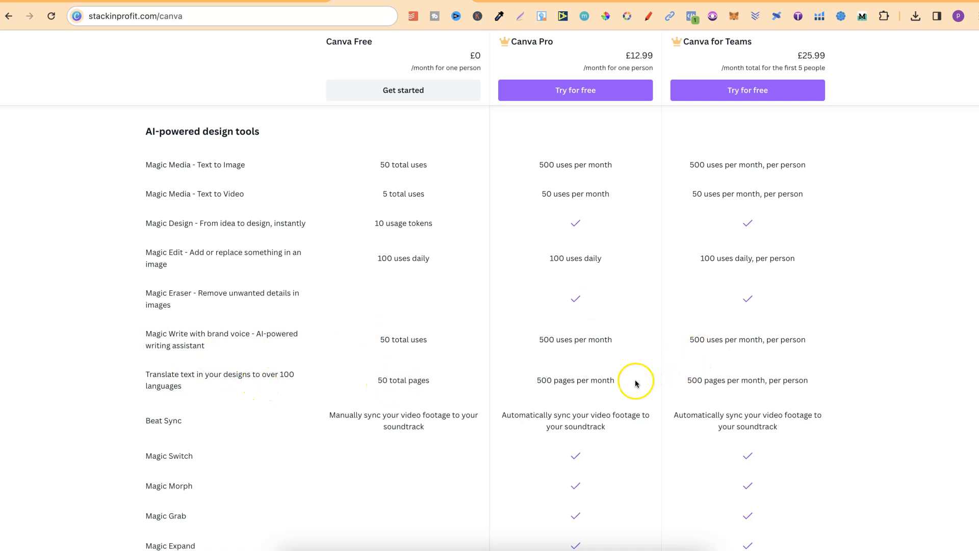
mouse_move(585, 417)
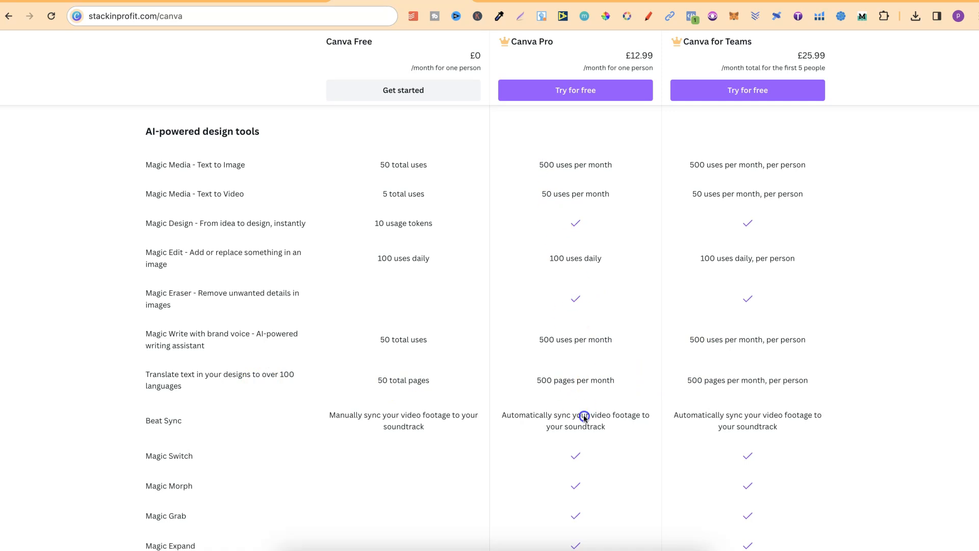
scroll("down", 3)
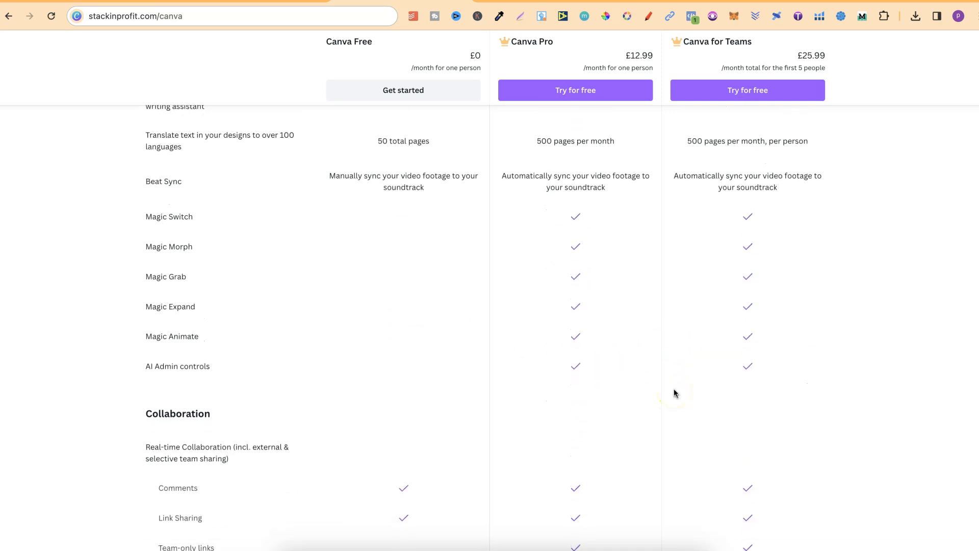
scroll("down", 3)
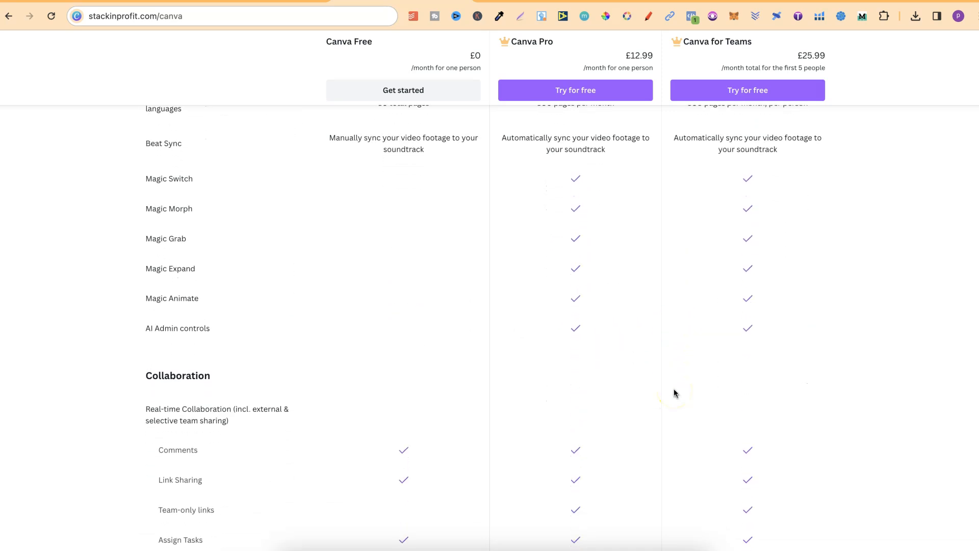
scroll("down", 3)
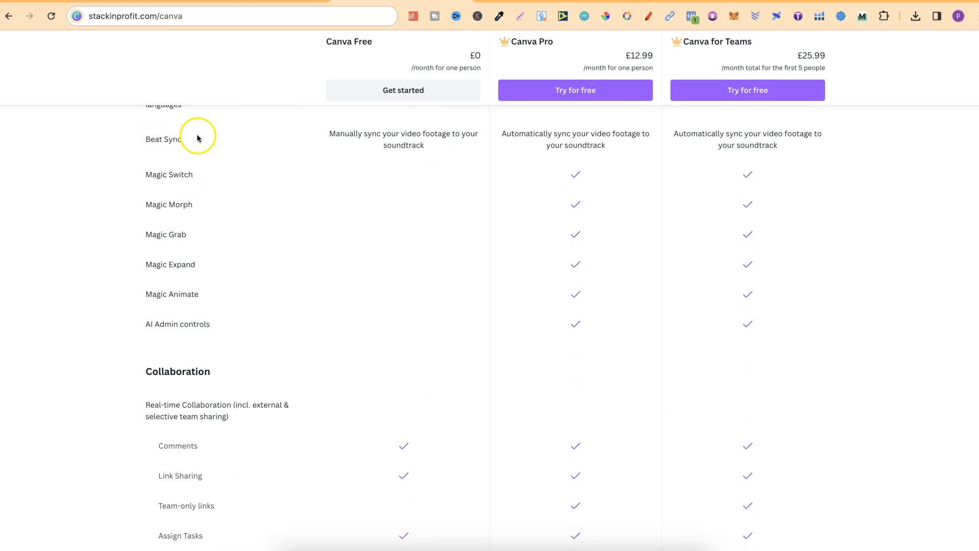
mouse_move(401, 138)
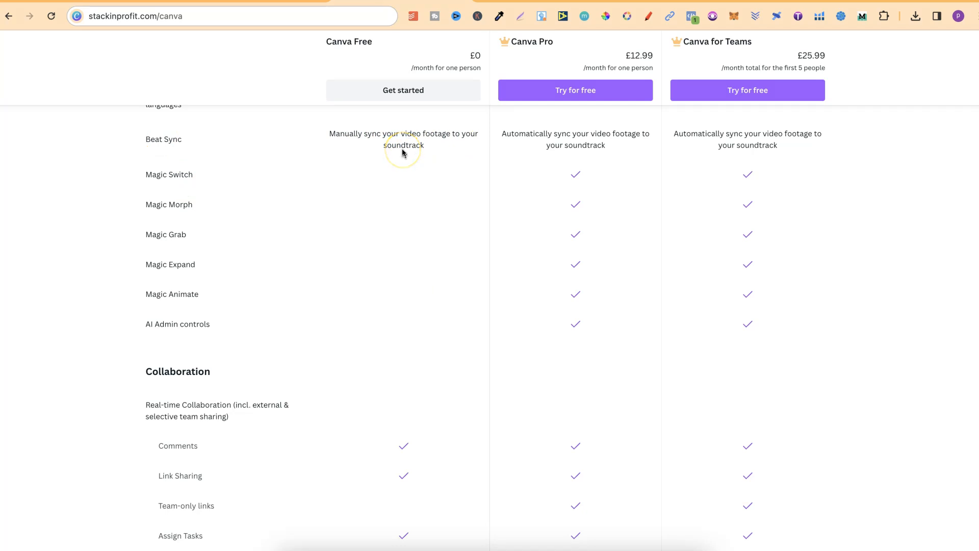
mouse_move(561, 141)
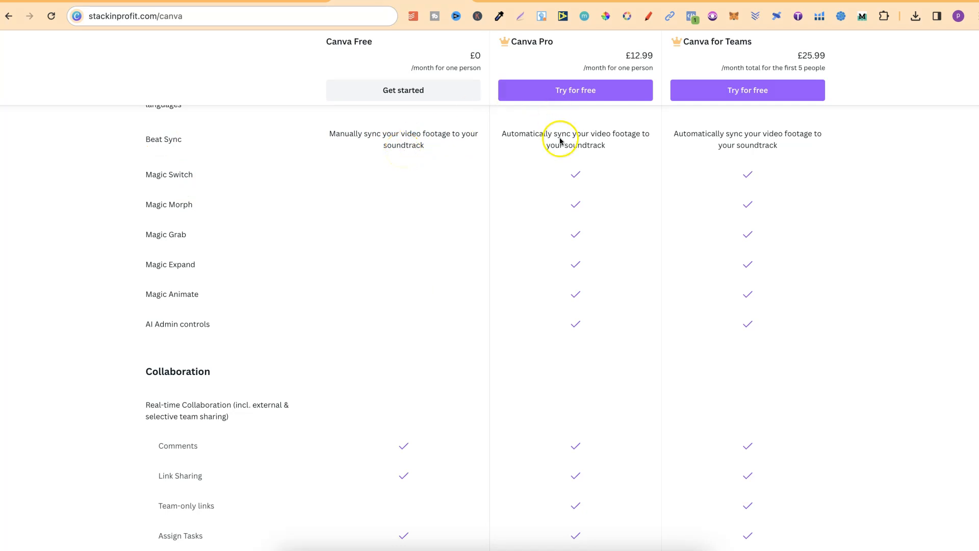
mouse_move(620, 141)
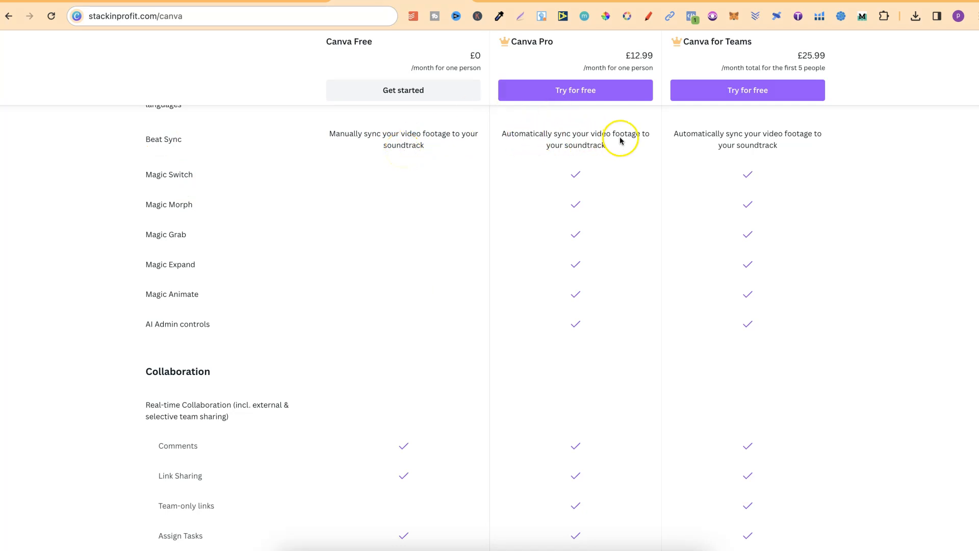
mouse_move(175, 204)
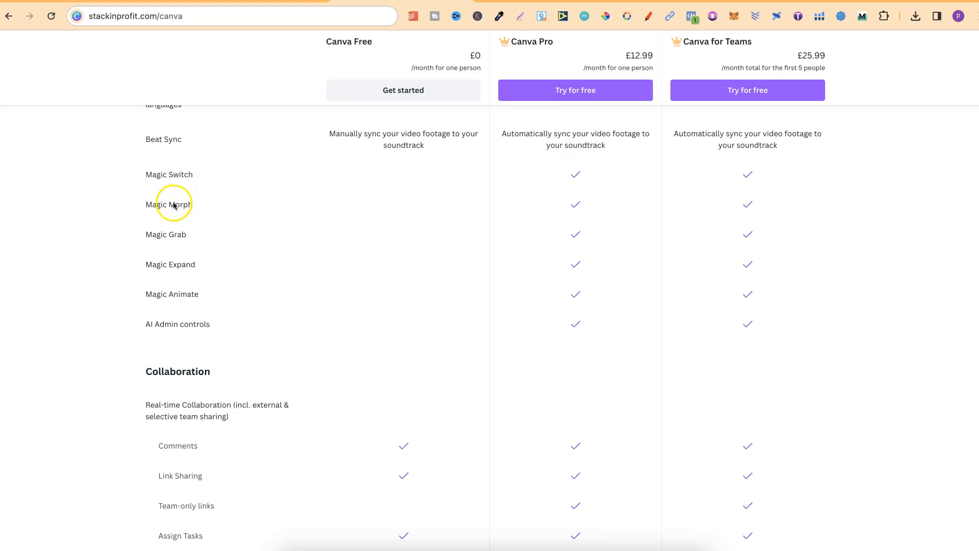
mouse_move(197, 325)
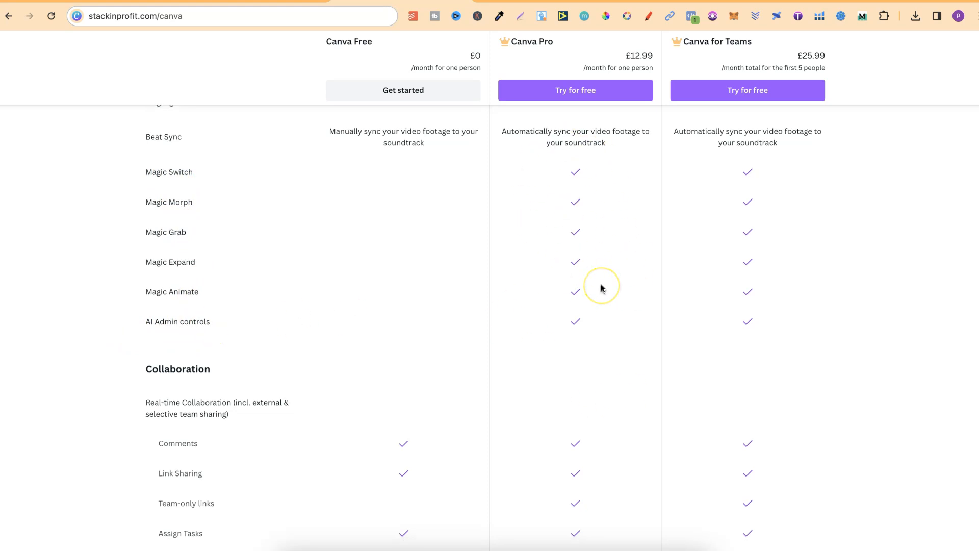
scroll("down", 3)
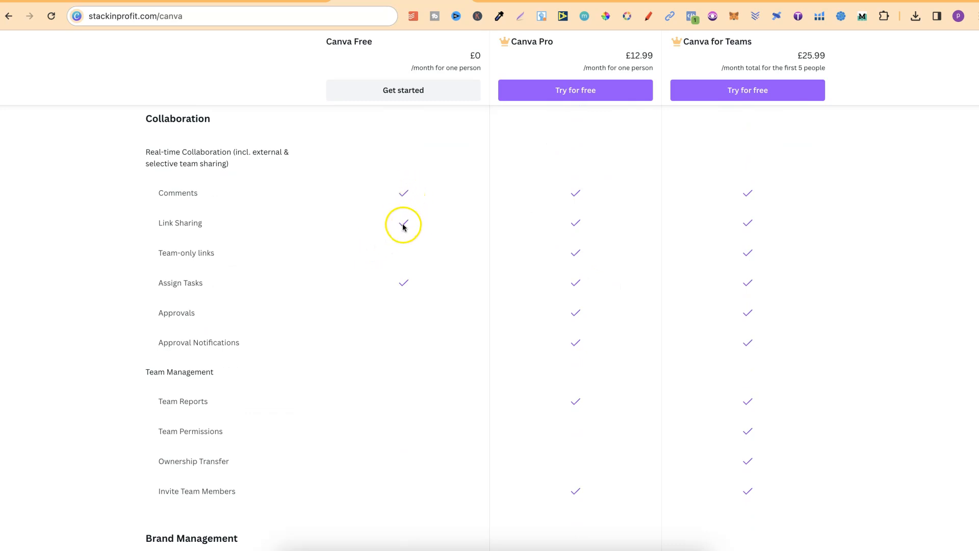
mouse_move(401, 301)
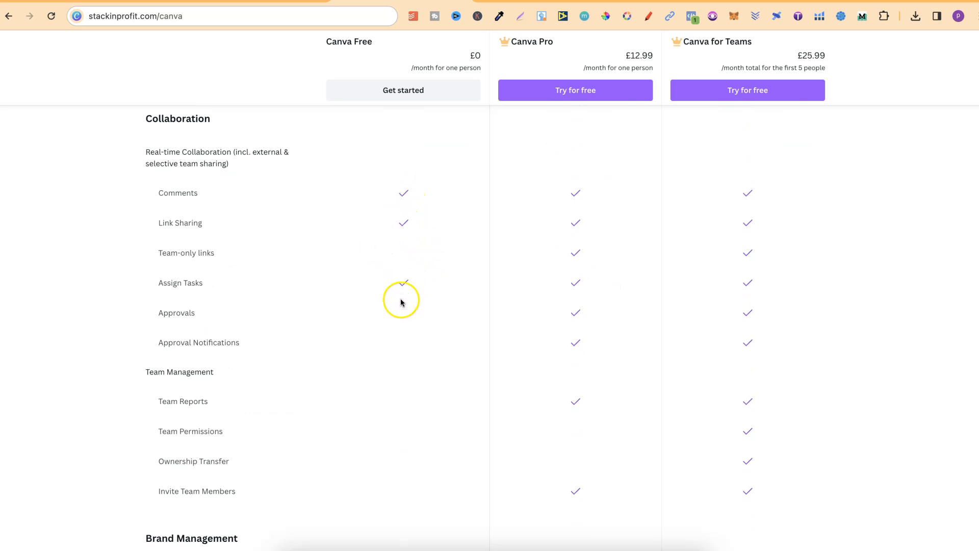
mouse_move(450, 158)
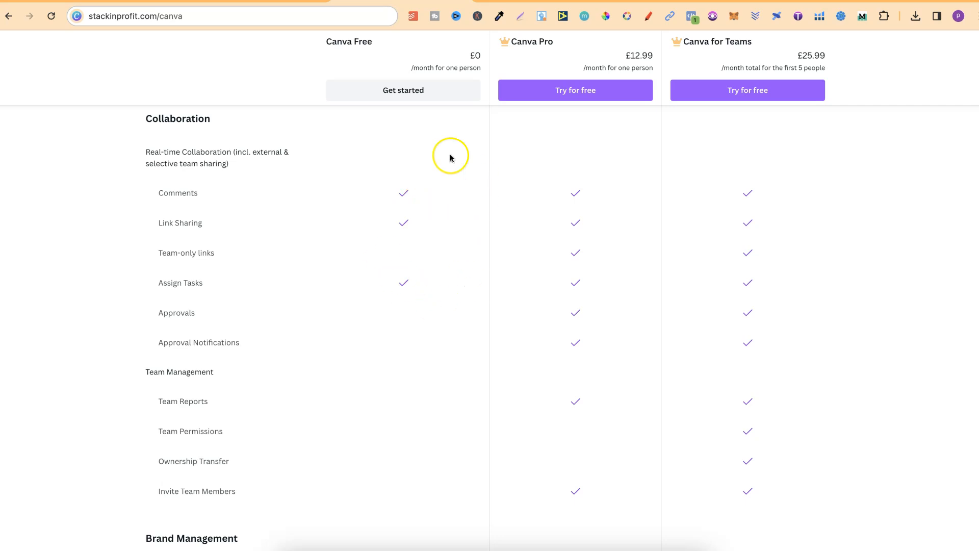
mouse_move(200, 401)
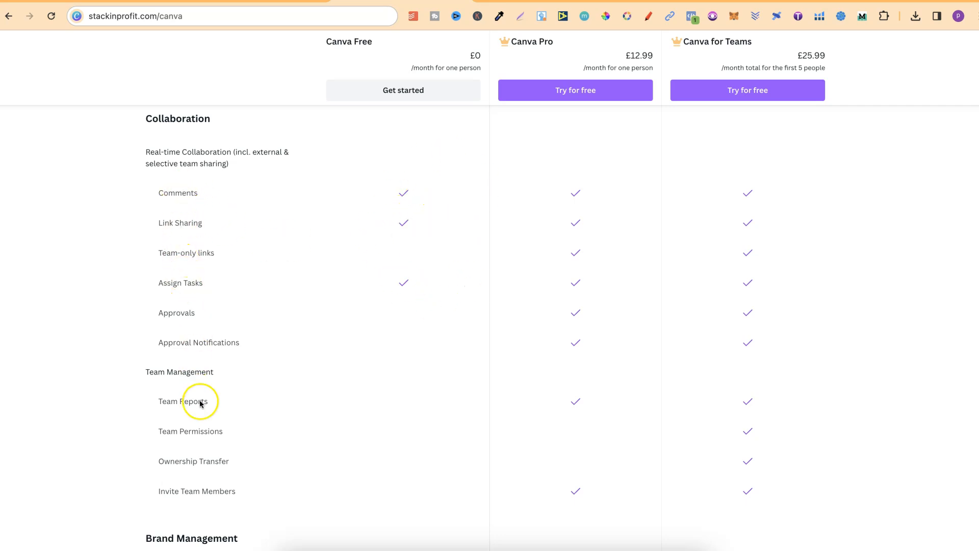
mouse_move(212, 281)
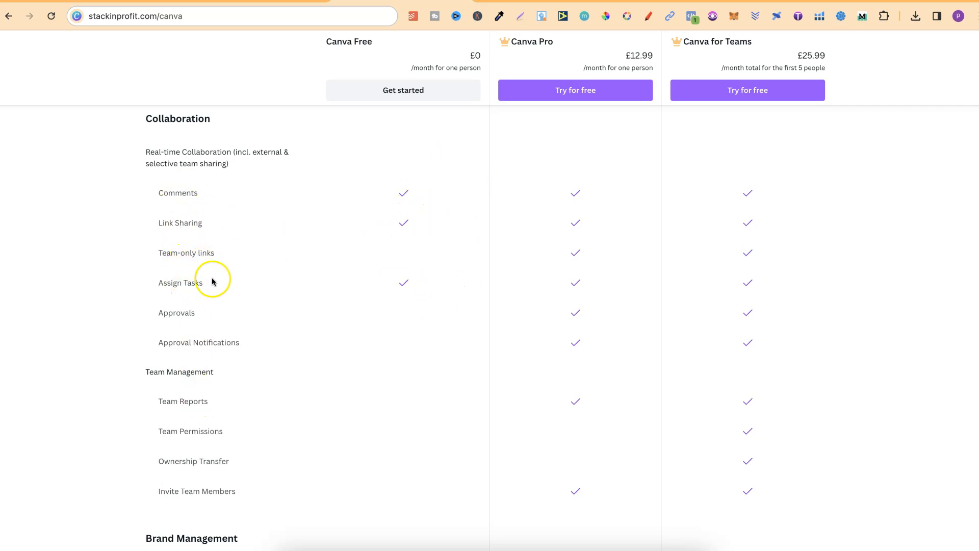
mouse_move(197, 348)
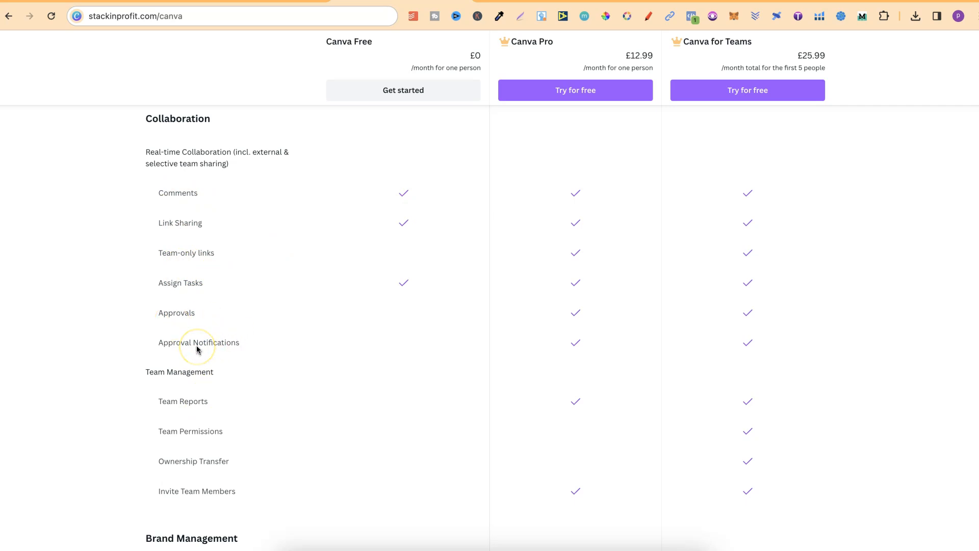
mouse_move(596, 364)
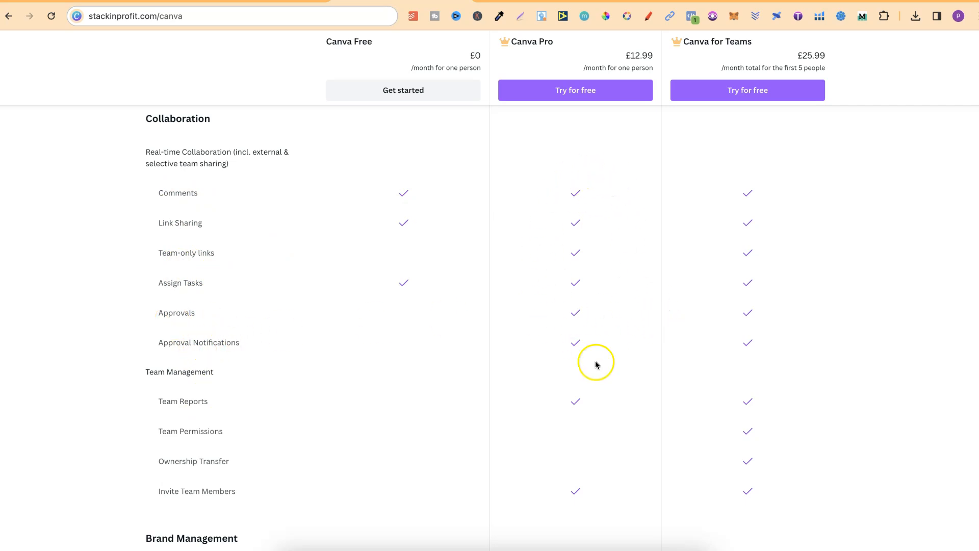
scroll("down", 3)
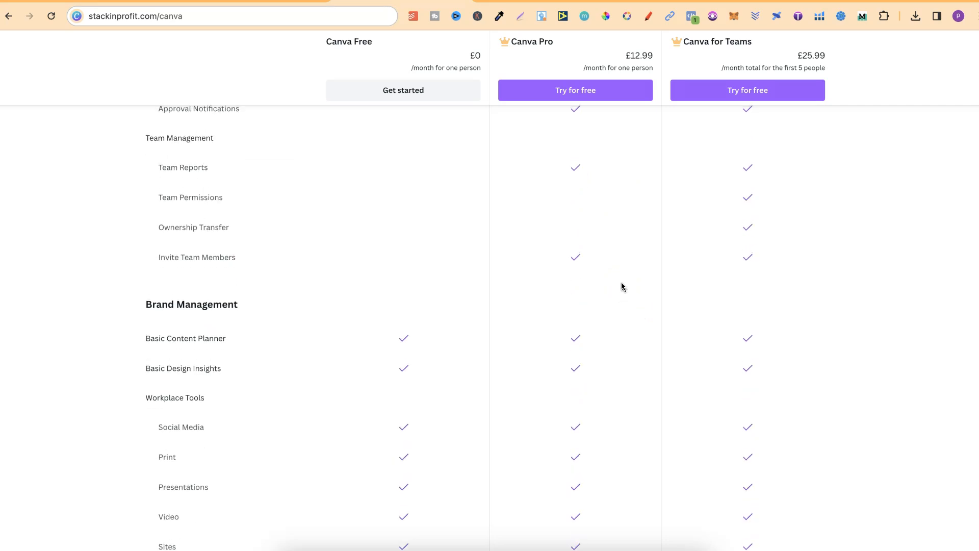
mouse_move(381, 182)
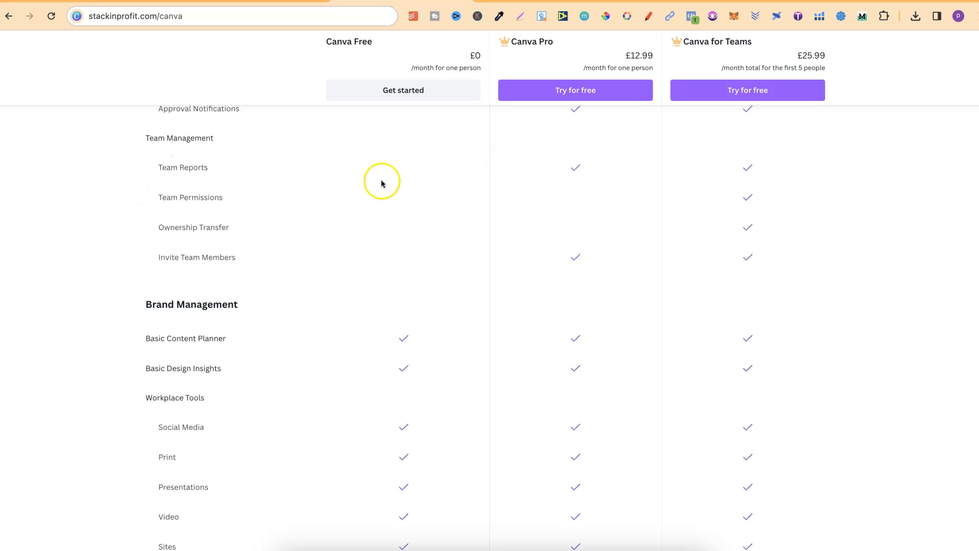
mouse_move(556, 217)
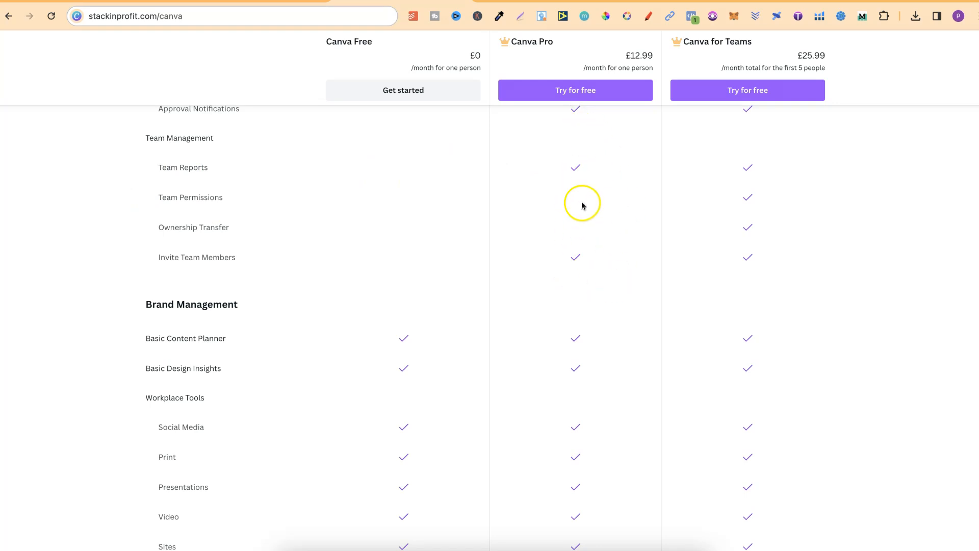
mouse_move(902, 250)
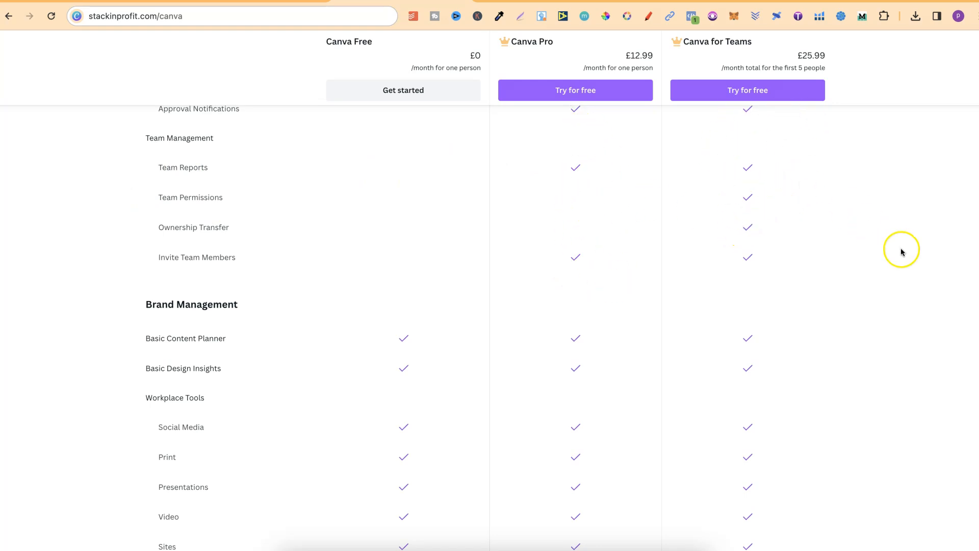
scroll("down", 3)
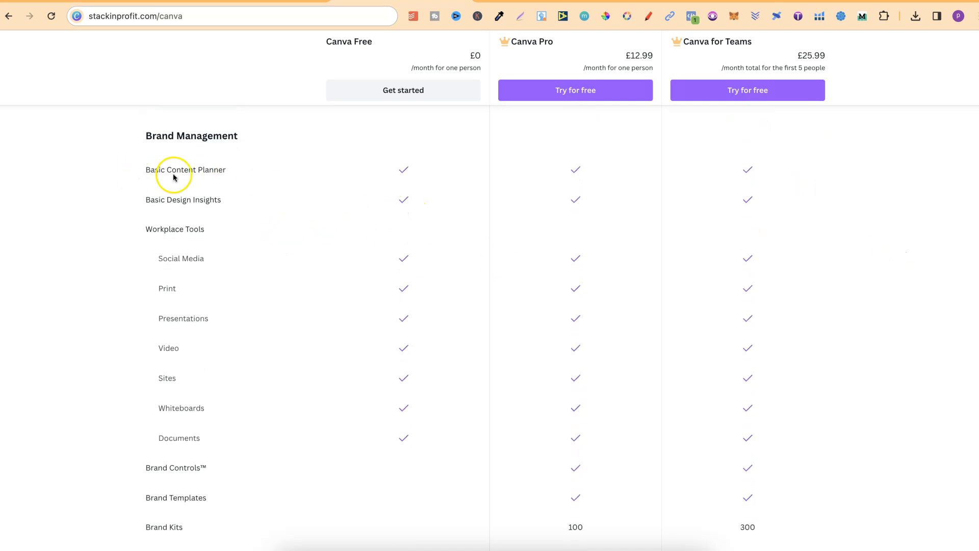
mouse_move(228, 209)
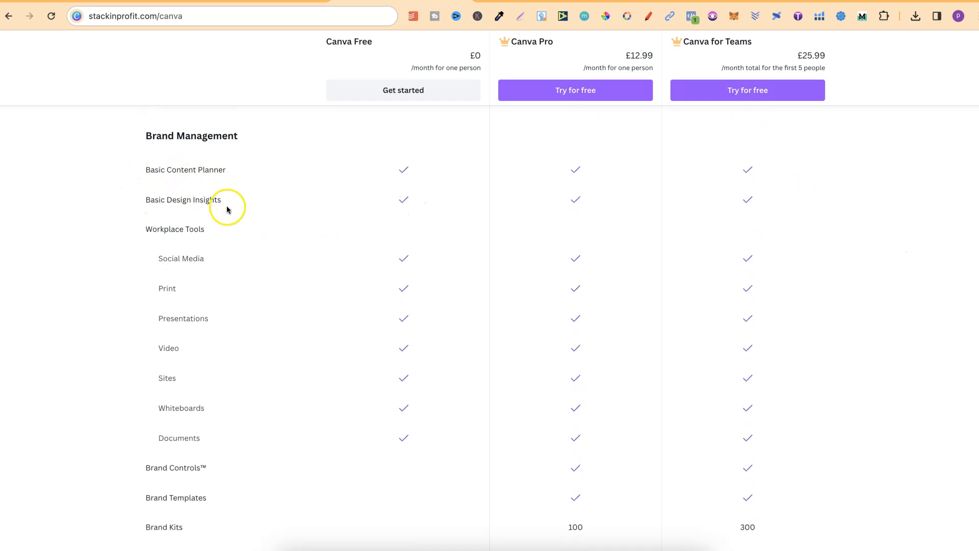
mouse_move(189, 319)
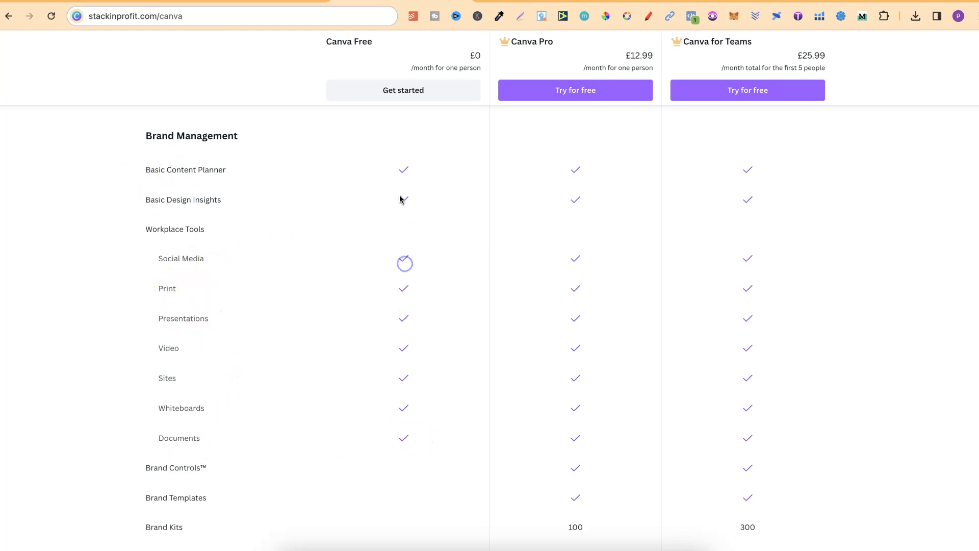
mouse_move(623, 180)
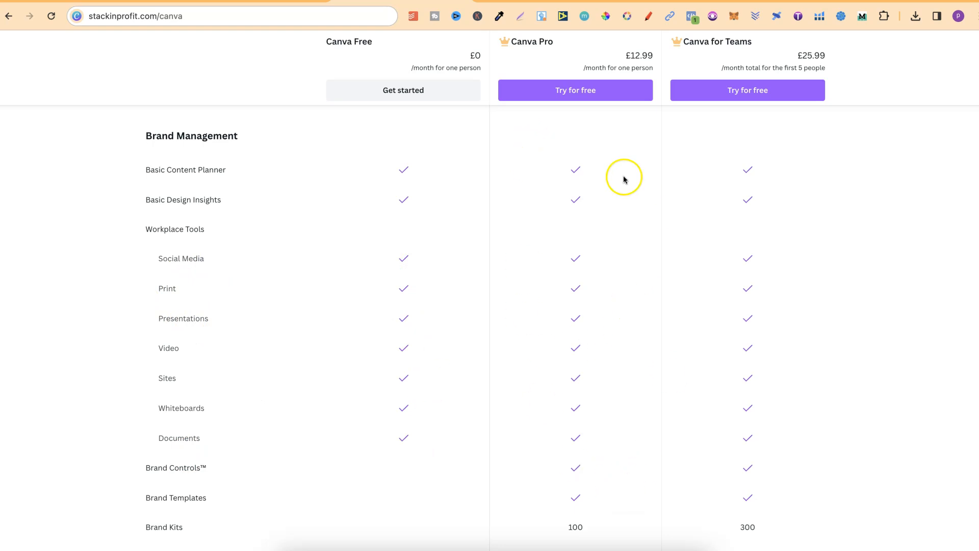
scroll("down", 3)
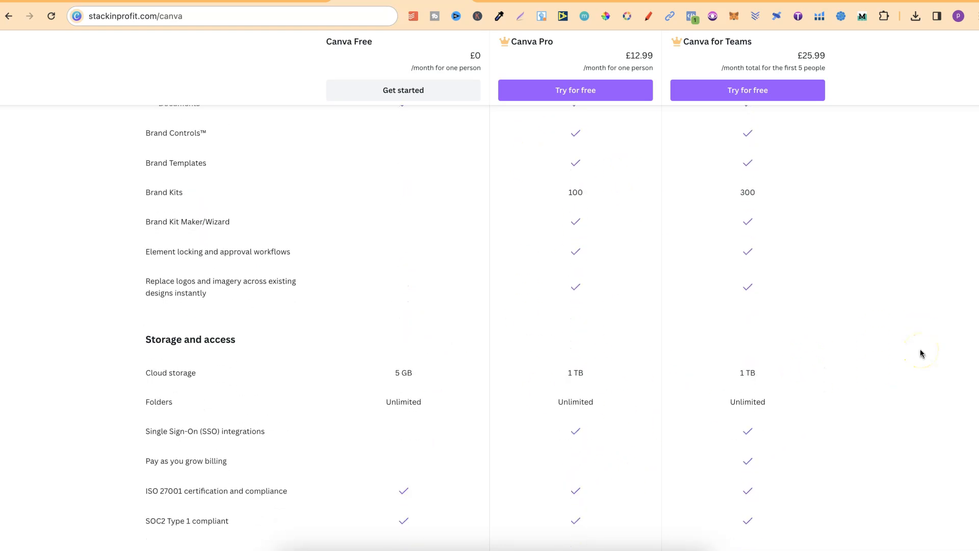
scroll("down", 3)
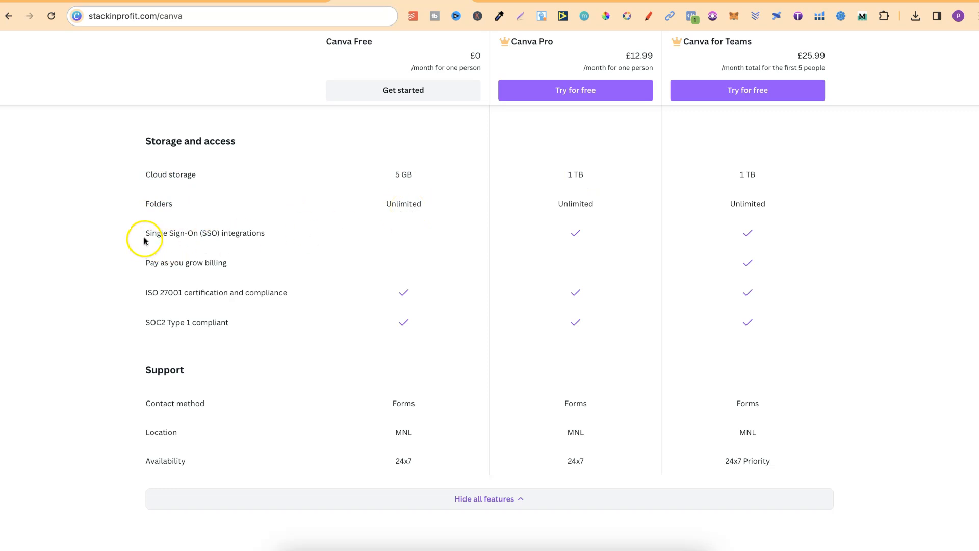
mouse_move(223, 253)
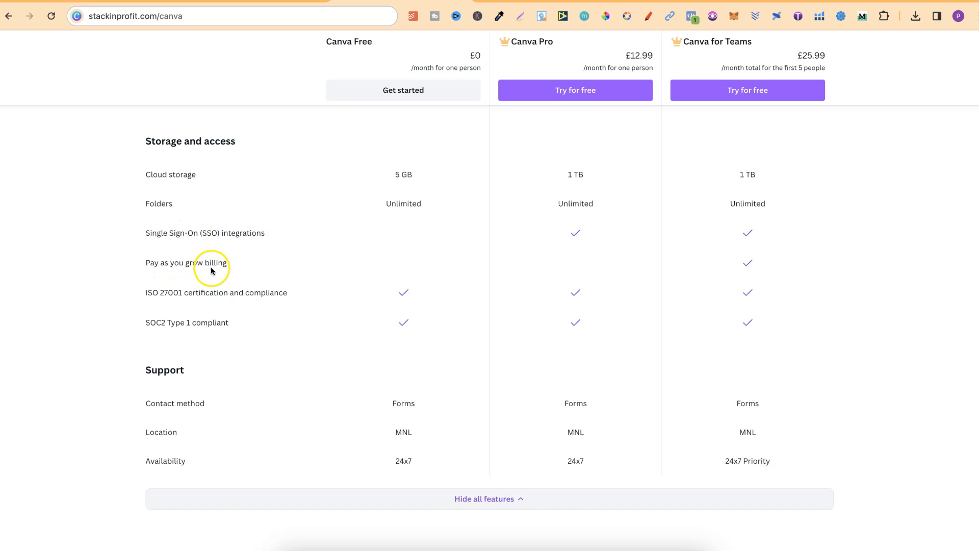
mouse_move(149, 293)
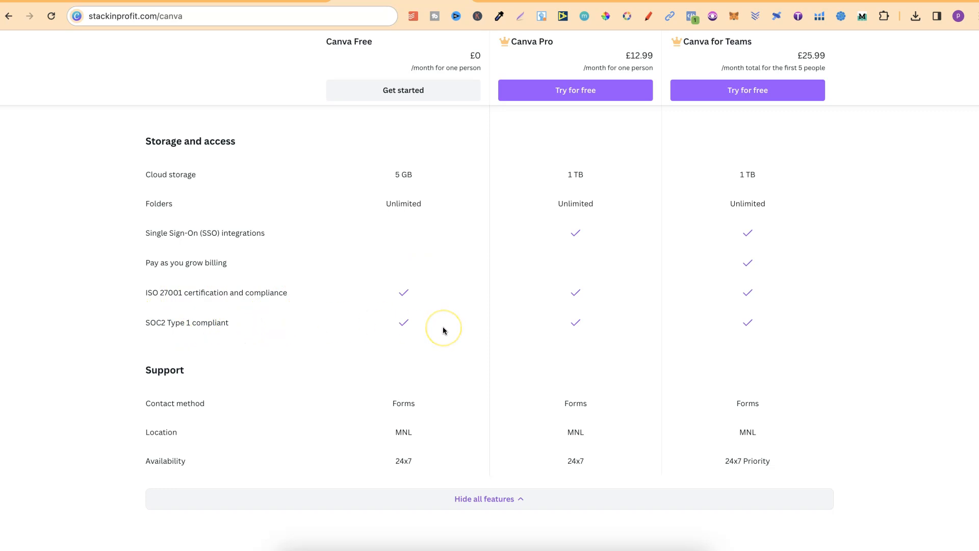
scroll("down", 3)
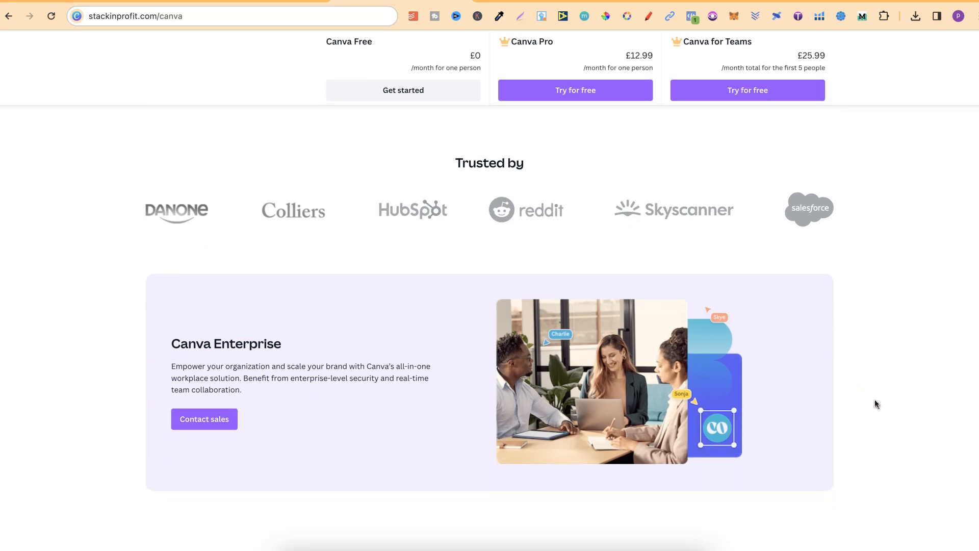
scroll("down", 3)
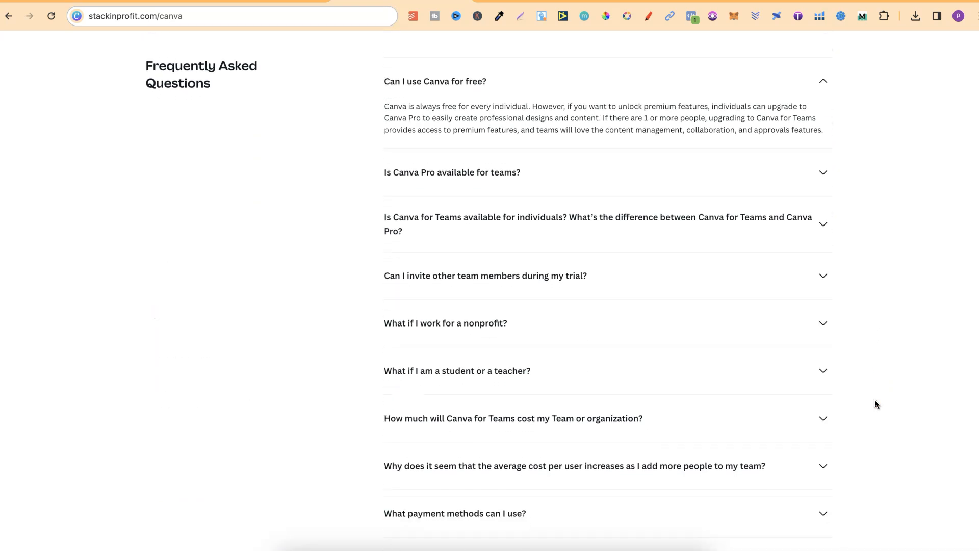
scroll("down", 3)
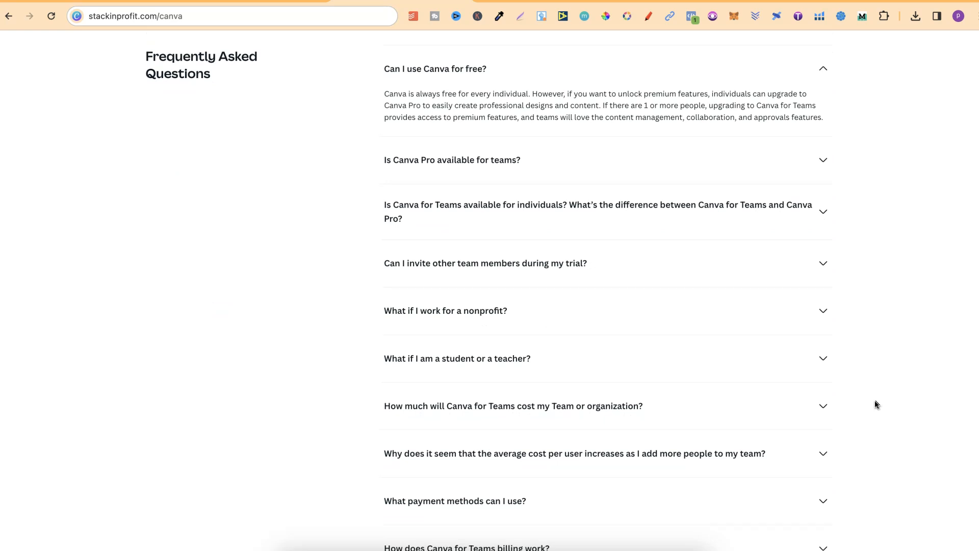
scroll("down", 3)
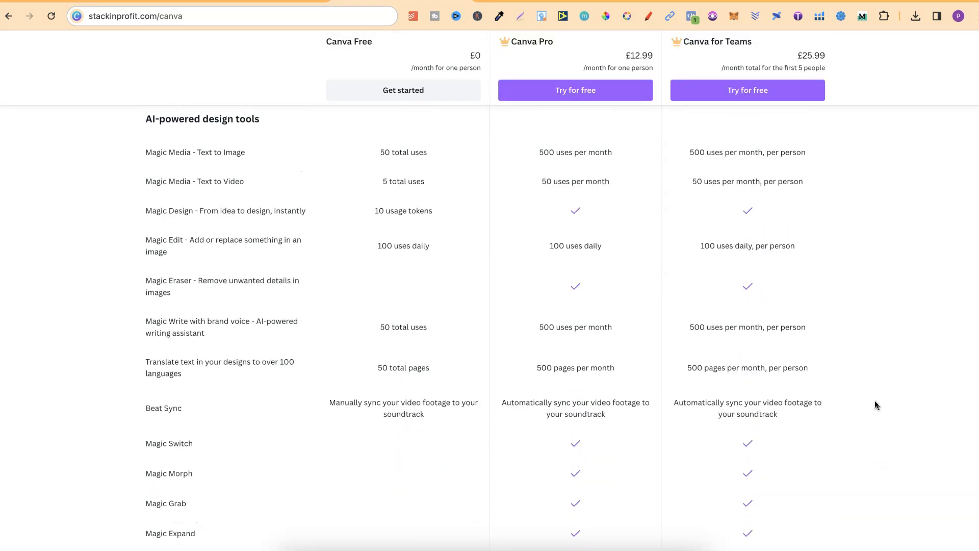
scroll("up", 3)
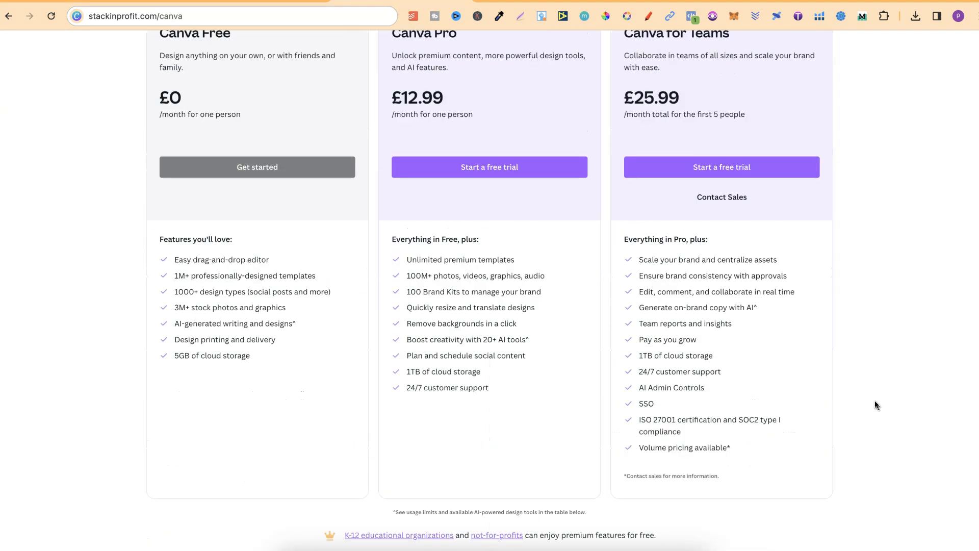
scroll("up", 3)
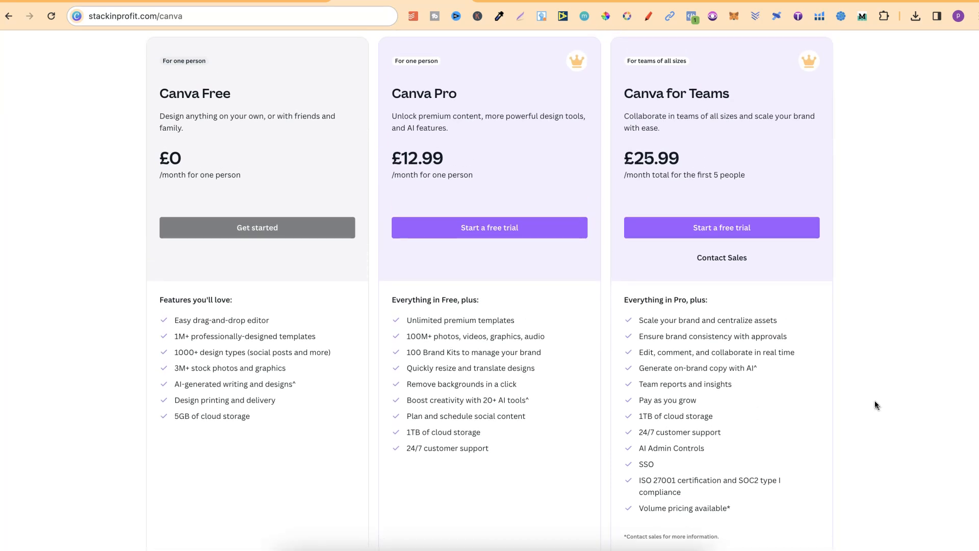